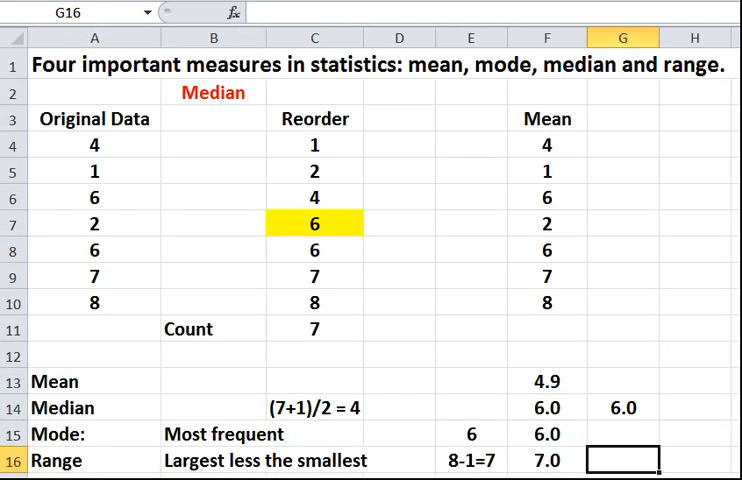
{"action": "mouse_move", "coordinate": [146, 332]}
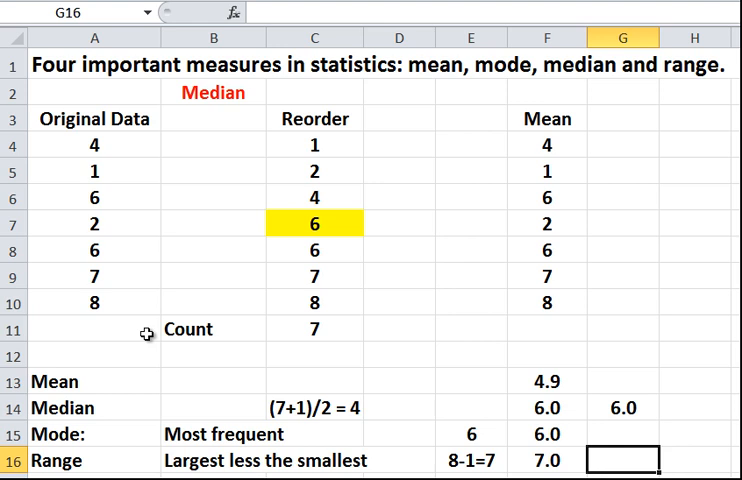
{"action": "mouse_move", "coordinate": [150, 152]}
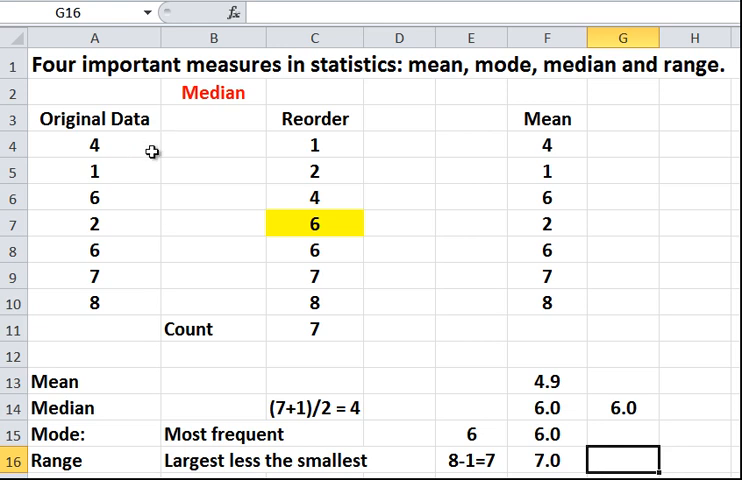
{"action": "mouse_move", "coordinate": [140, 144]}
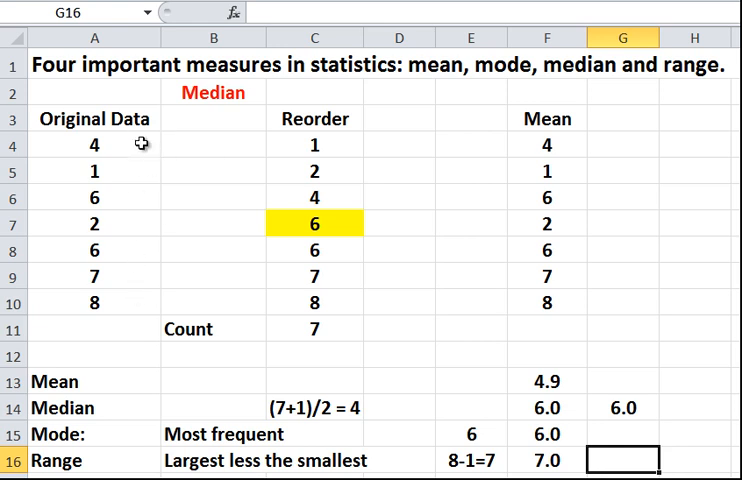
{"action": "mouse_move", "coordinate": [140, 224]}
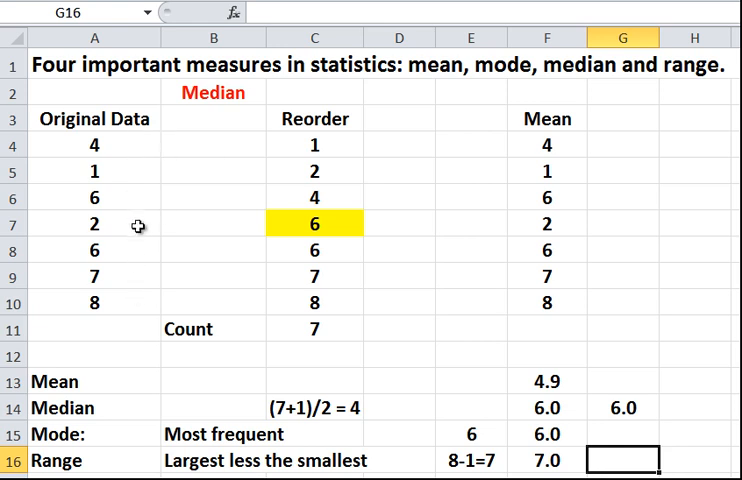
{"action": "mouse_move", "coordinate": [168, 288]}
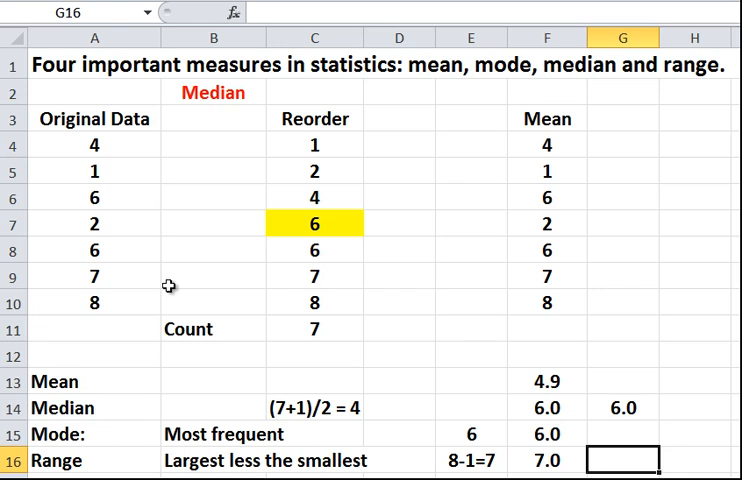
{"action": "mouse_move", "coordinate": [152, 170]}
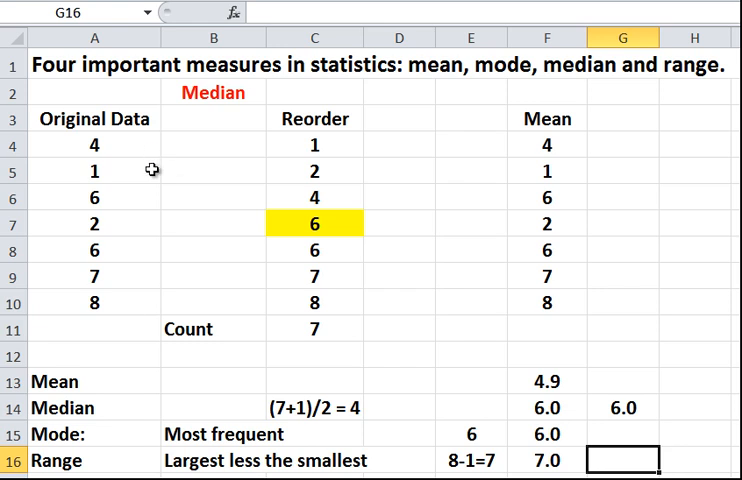
{"action": "mouse_move", "coordinate": [140, 252]}
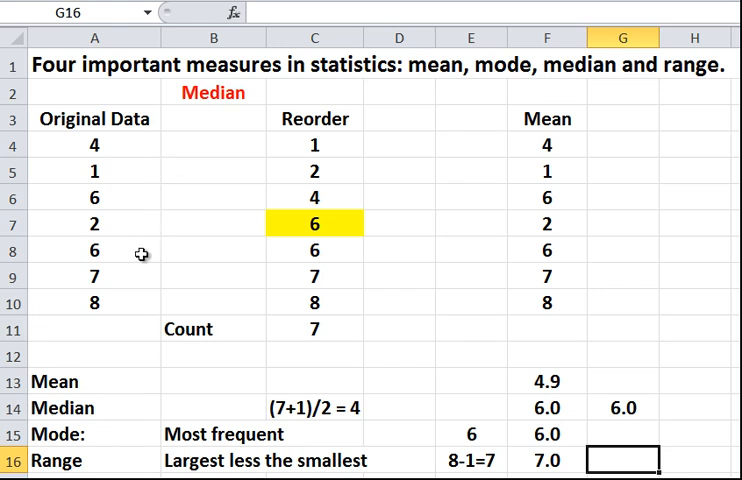
{"action": "mouse_move", "coordinate": [136, 304]}
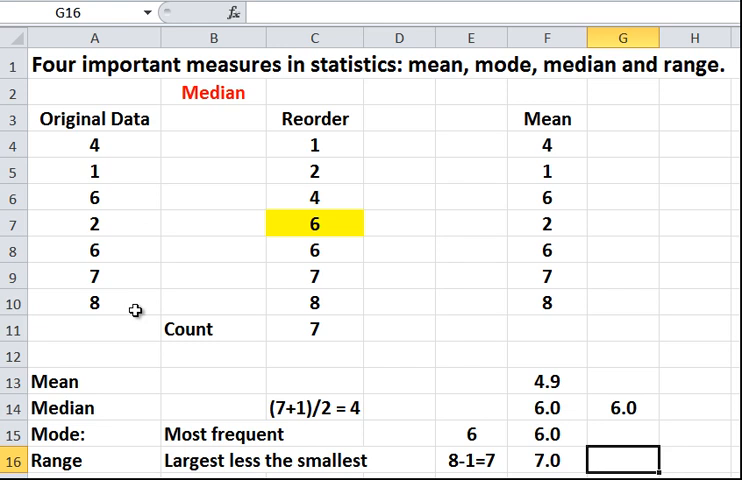
{"action": "mouse_move", "coordinate": [284, 164]}
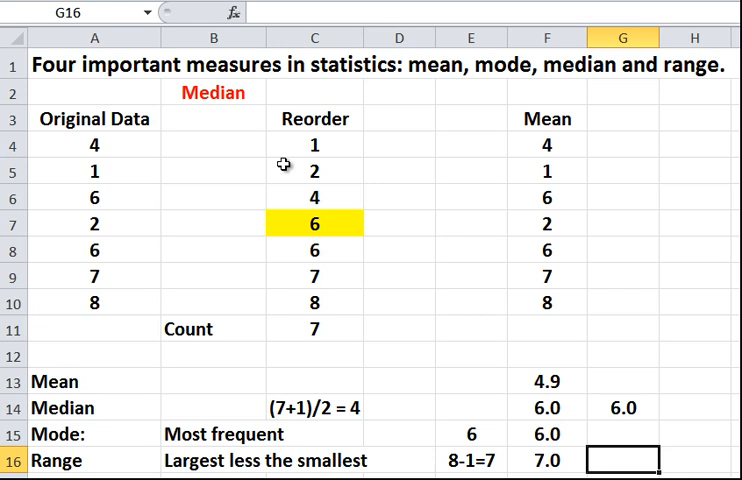
Review the COUNT formula in C11 that tallies the reordered values in column C
{"action": "left_click_drag", "start_coordinate": [312, 144], "coordinate": [312, 168]}
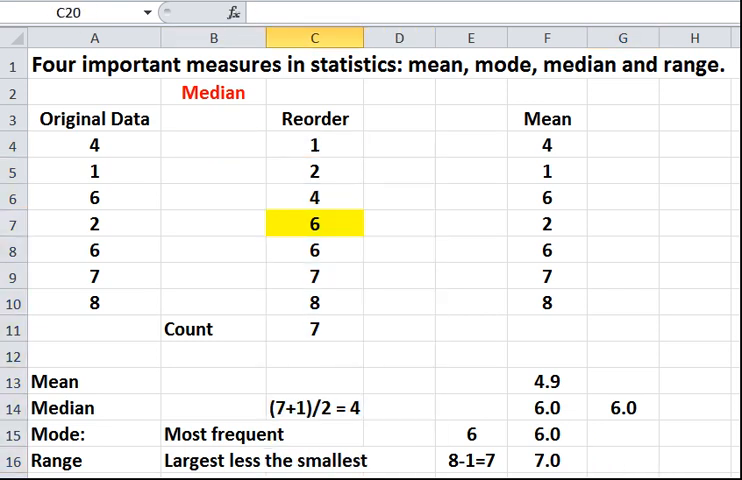
{"action": "mouse_move", "coordinate": [344, 144]}
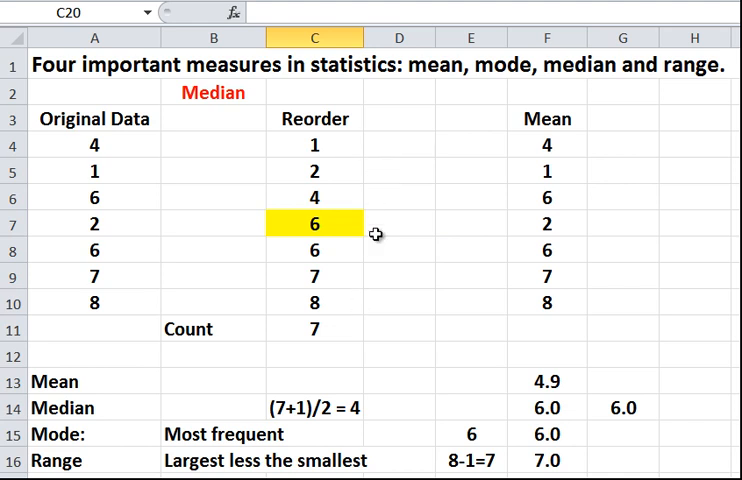
{"action": "mouse_move", "coordinate": [396, 156]}
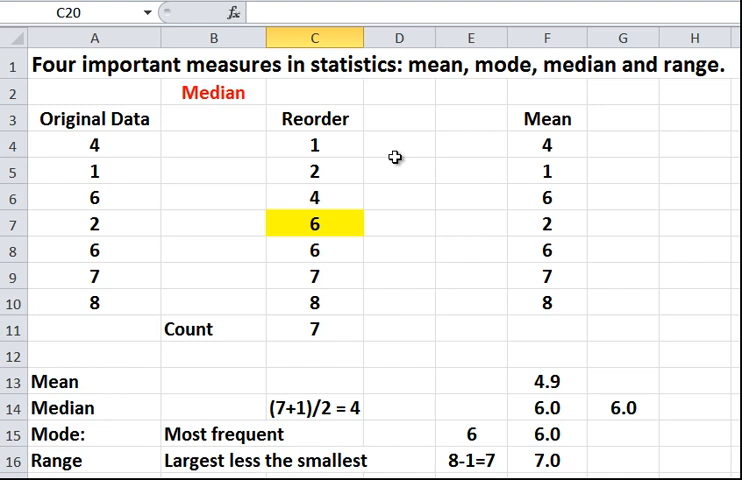
{"action": "mouse_move", "coordinate": [378, 222]}
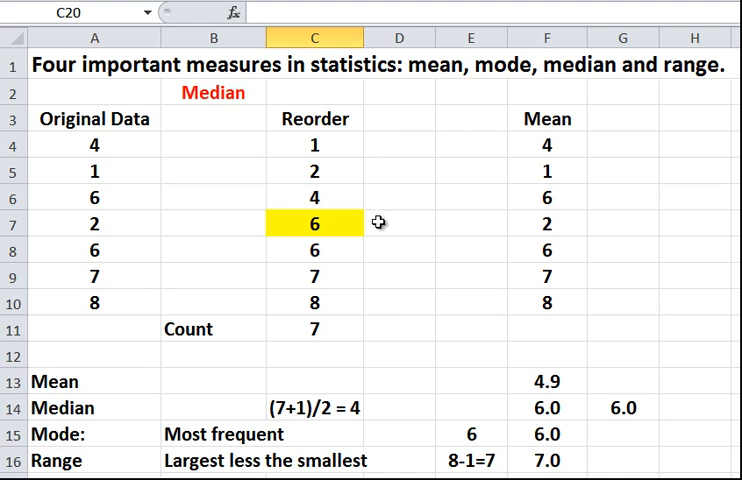
{"action": "mouse_move", "coordinate": [376, 238]}
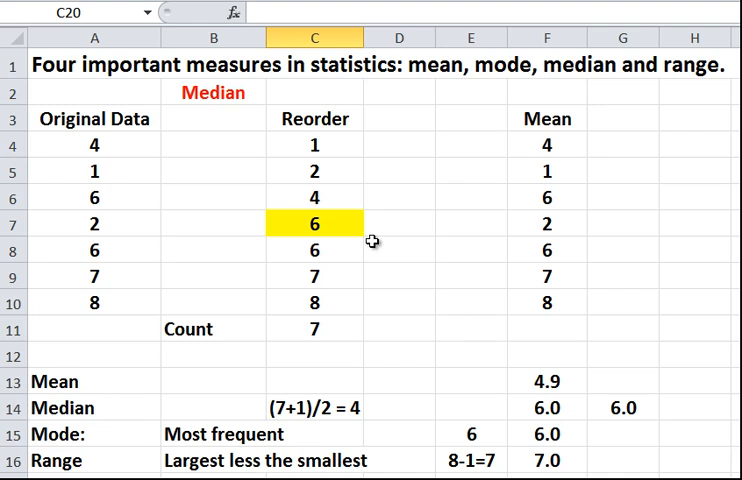
{"action": "mouse_move", "coordinate": [368, 242]}
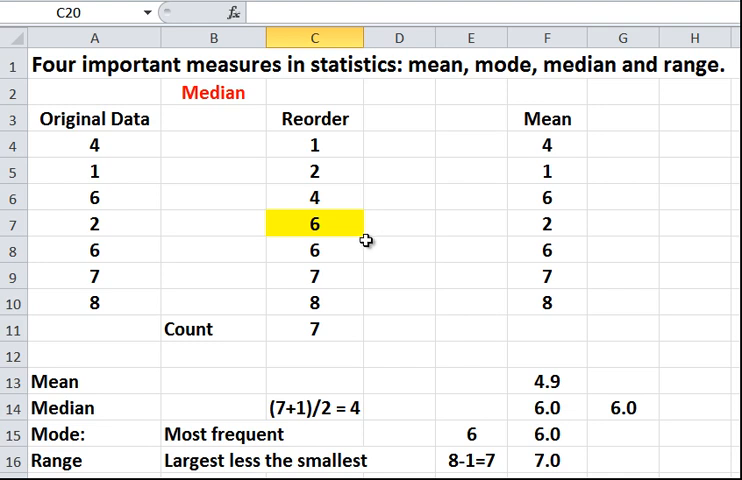
{"action": "mouse_move", "coordinate": [424, 346]}
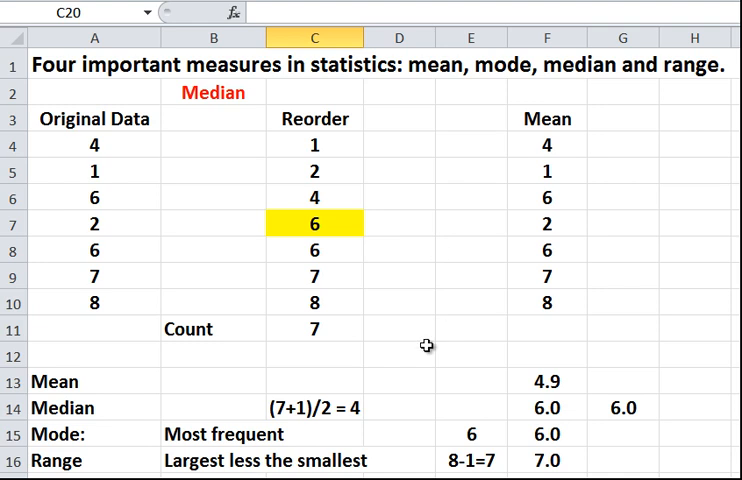
{"action": "mouse_move", "coordinate": [348, 376]}
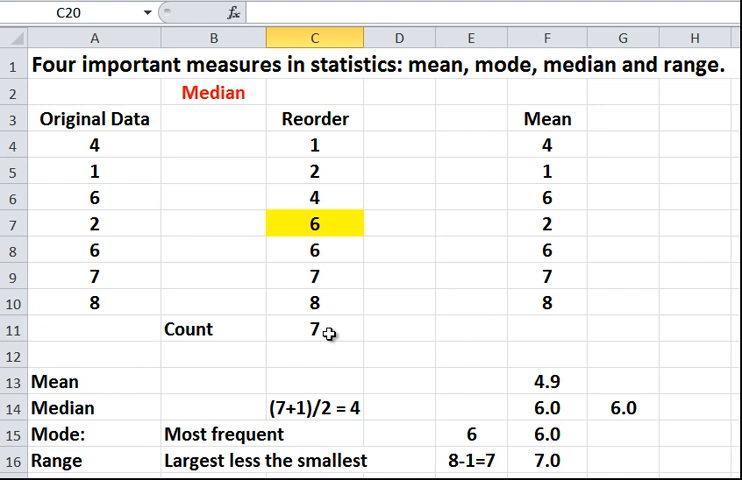
{"action": "left_click", "coordinate": [334, 334]}
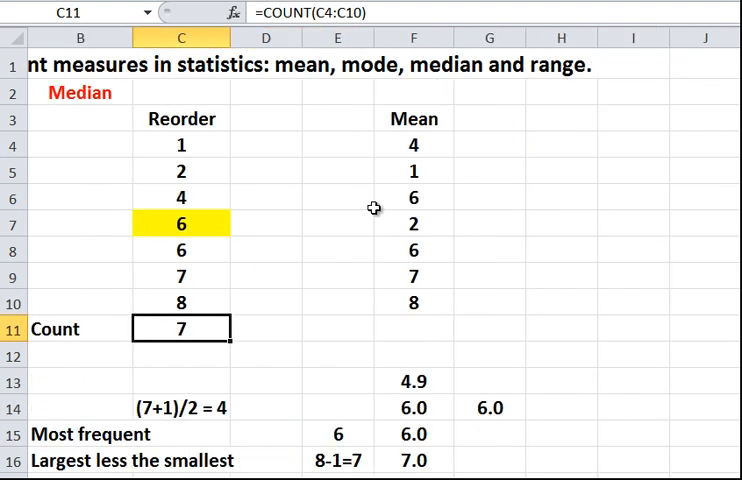
{"action": "left_click", "coordinate": [336, 196]}
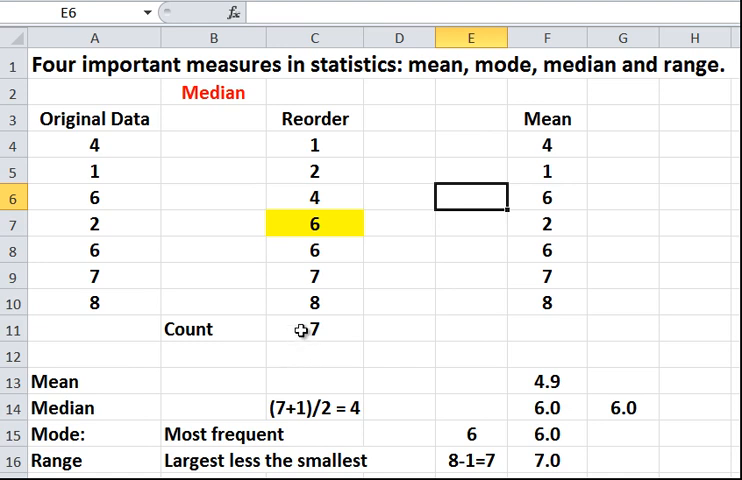
{"action": "left_click", "coordinate": [314, 328]}
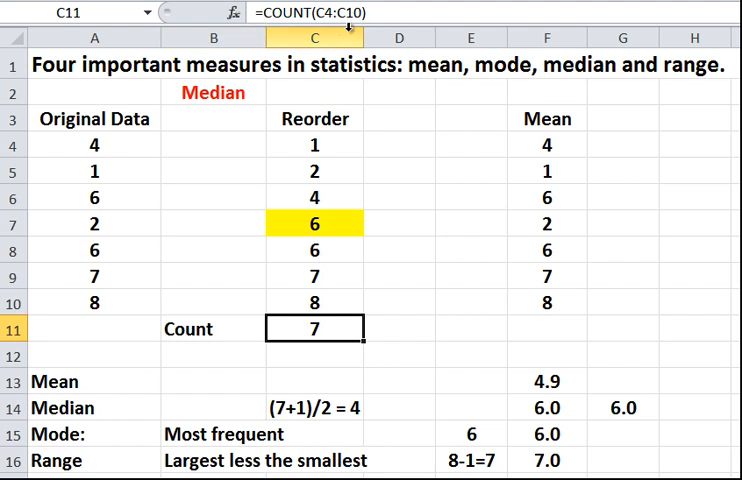
{"action": "mouse_move", "coordinate": [348, 158]}
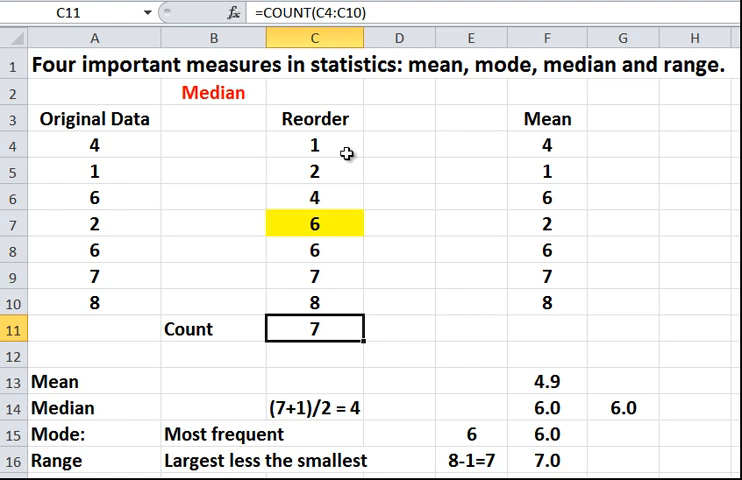
Confirm the counted range runs from the first value 1 in C4 to the last value 8 in C10
{"action": "left_click", "coordinate": [314, 144]}
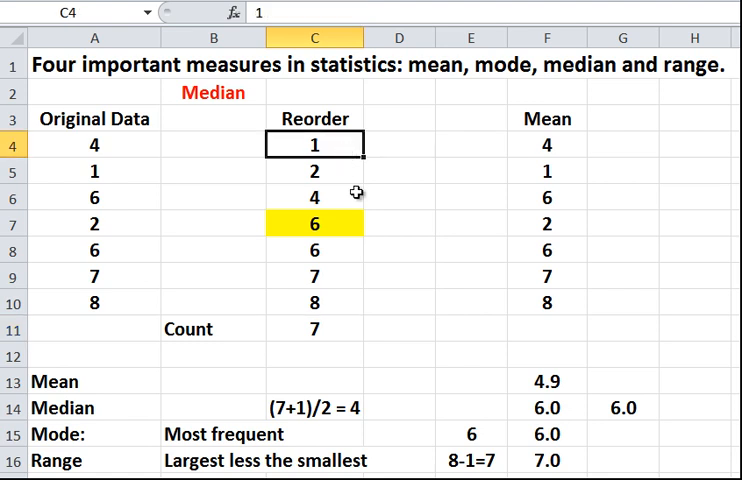
{"action": "left_click", "coordinate": [314, 302]}
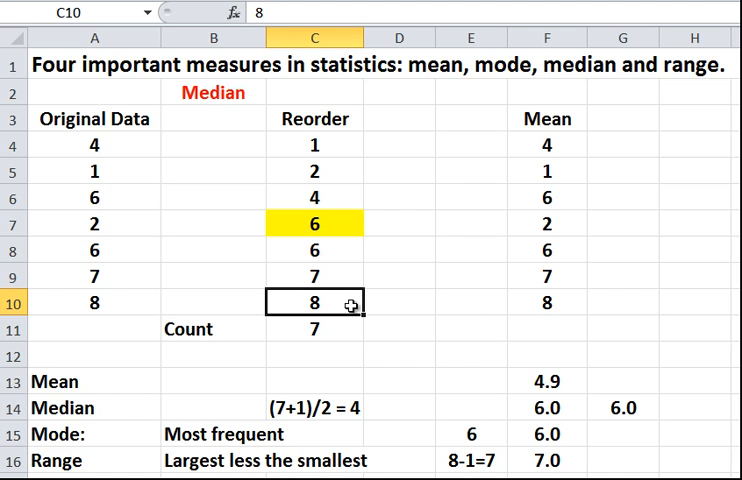
{"action": "left_click", "coordinate": [314, 328]}
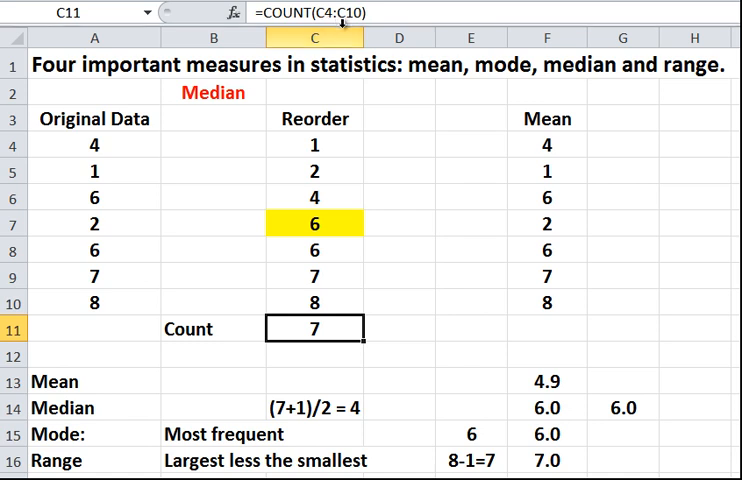
{"action": "left_click", "coordinate": [314, 144]}
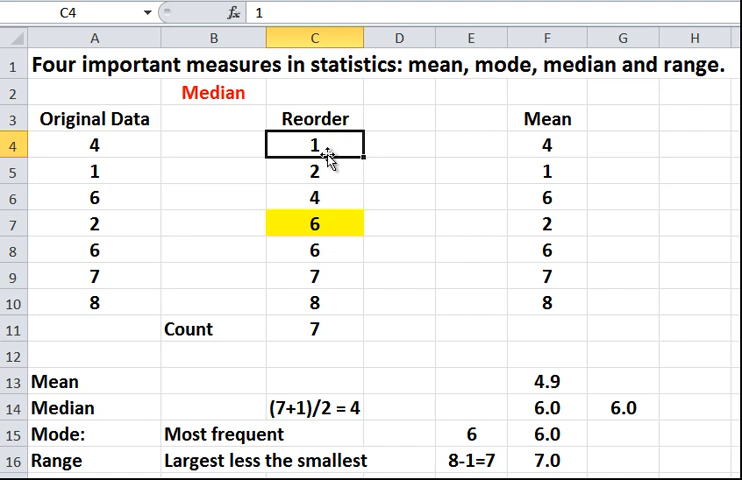
{"action": "left_click", "coordinate": [316, 302]}
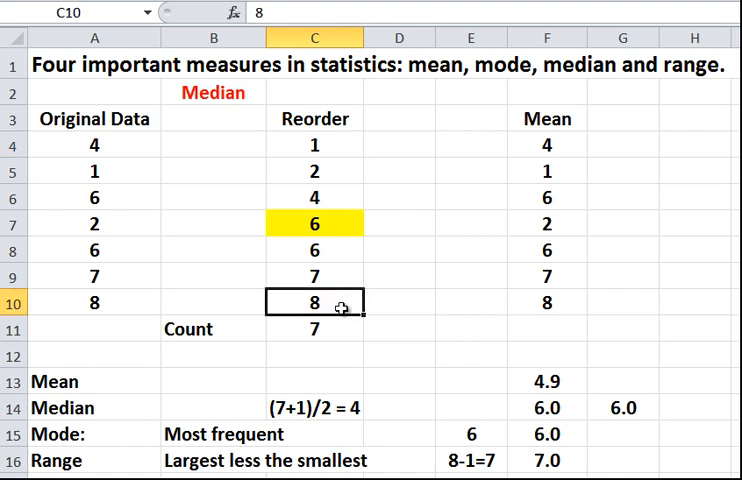
{"action": "left_click", "coordinate": [312, 328]}
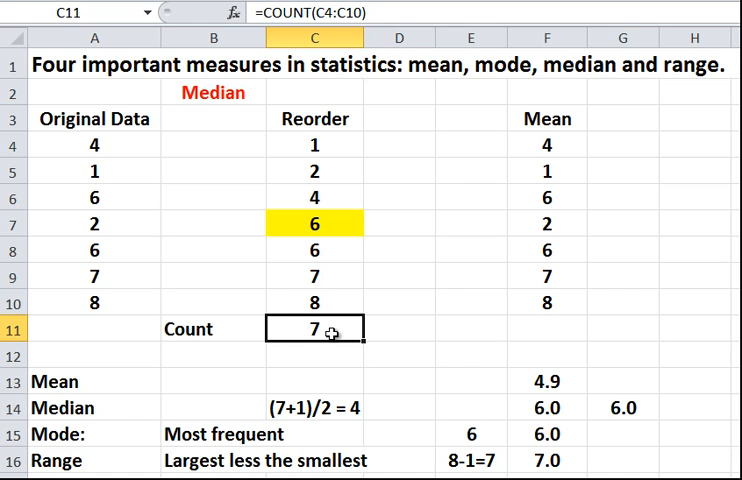
{"action": "mouse_move", "coordinate": [128, 196]}
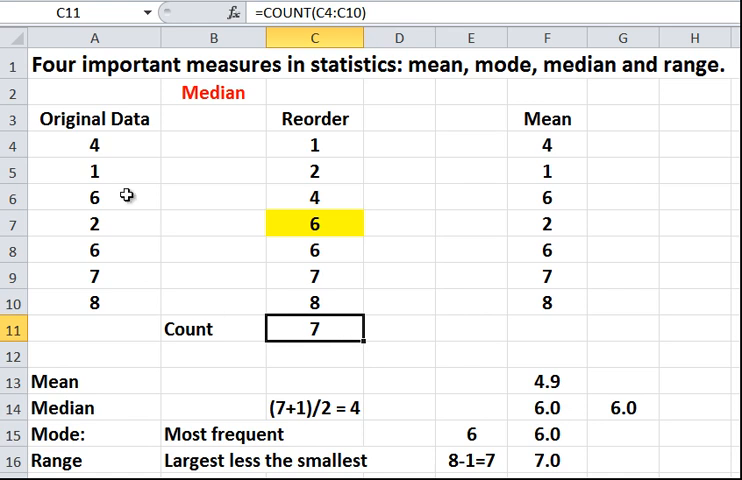
{"action": "mouse_move", "coordinate": [128, 224]}
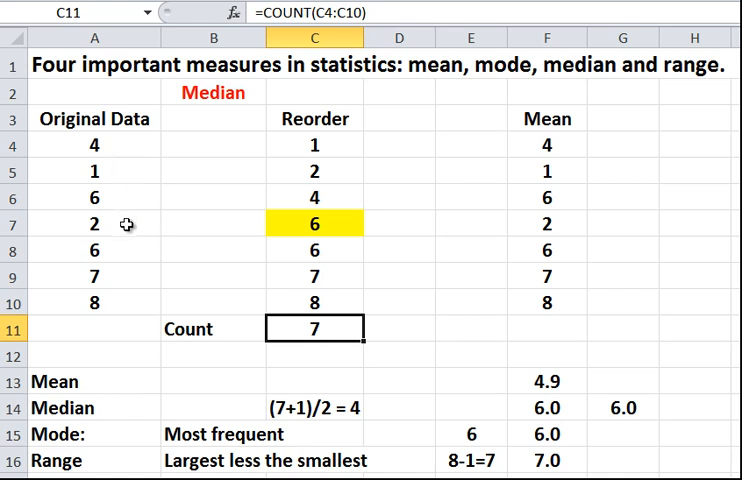
{"action": "mouse_move", "coordinate": [122, 320]}
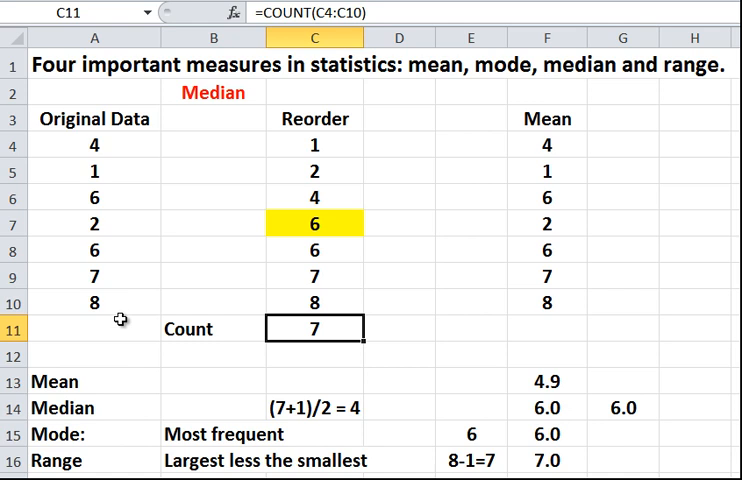
{"action": "mouse_move", "coordinate": [310, 360]}
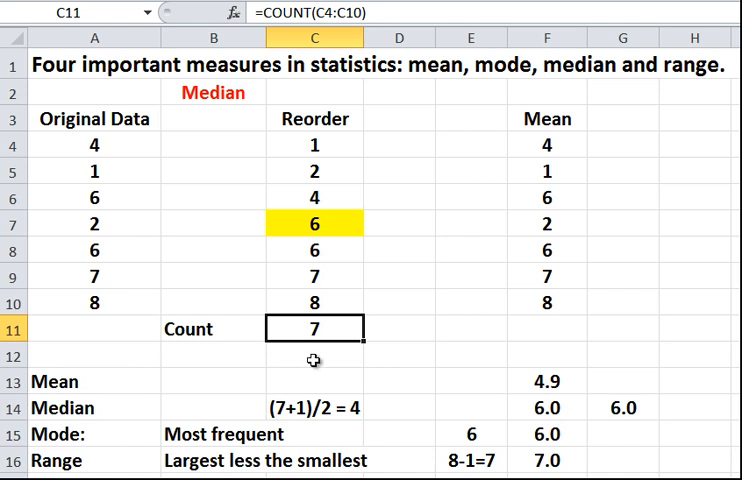
{"action": "mouse_move", "coordinate": [364, 140]}
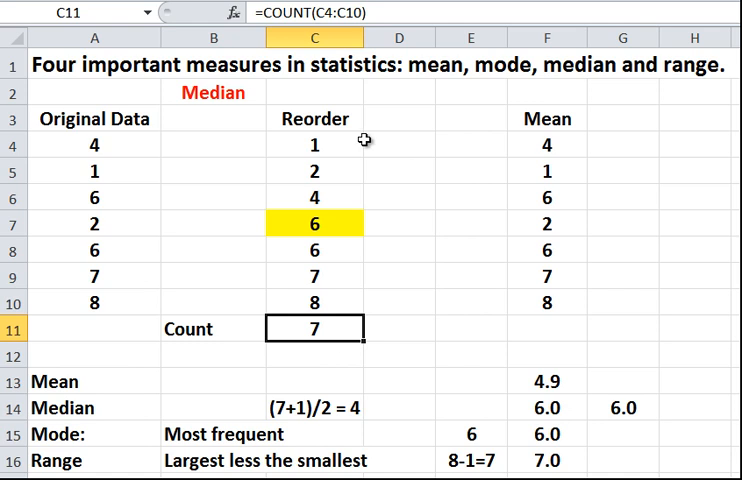
{"action": "mouse_move", "coordinate": [562, 172]}
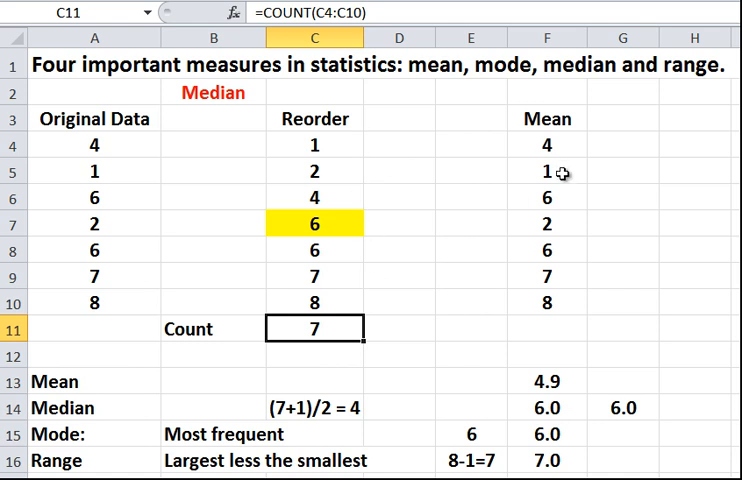
{"action": "mouse_move", "coordinate": [578, 316]}
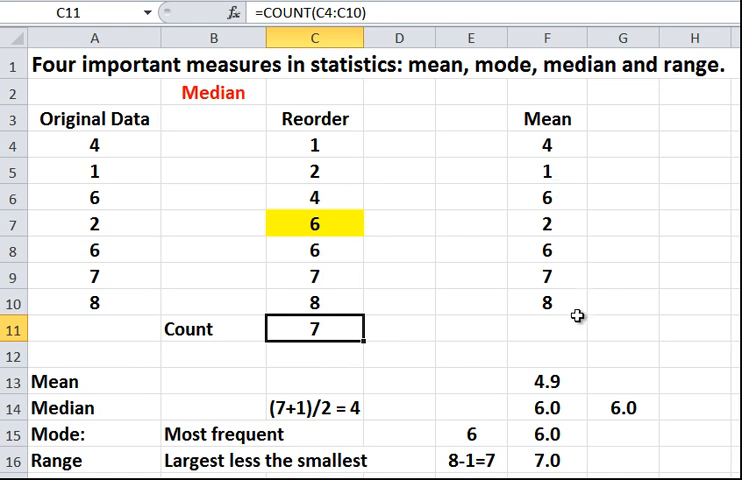
{"action": "mouse_move", "coordinate": [576, 126]}
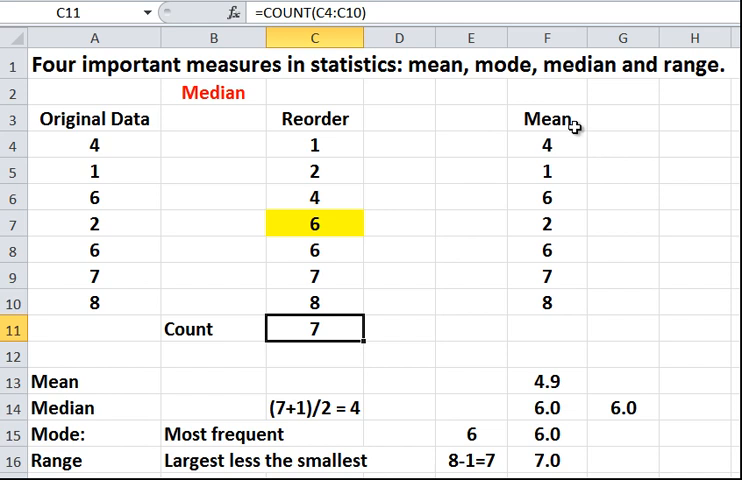
Clear the Mean heading in F3 and confirm F13's AVERAGE over F4:F10 gives 4.9
{"action": "left_click", "coordinate": [546, 118]}
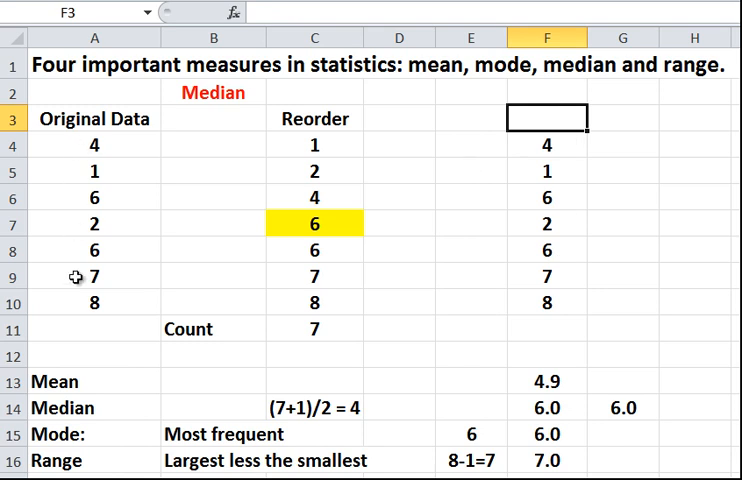
{"action": "mouse_move", "coordinate": [556, 296]}
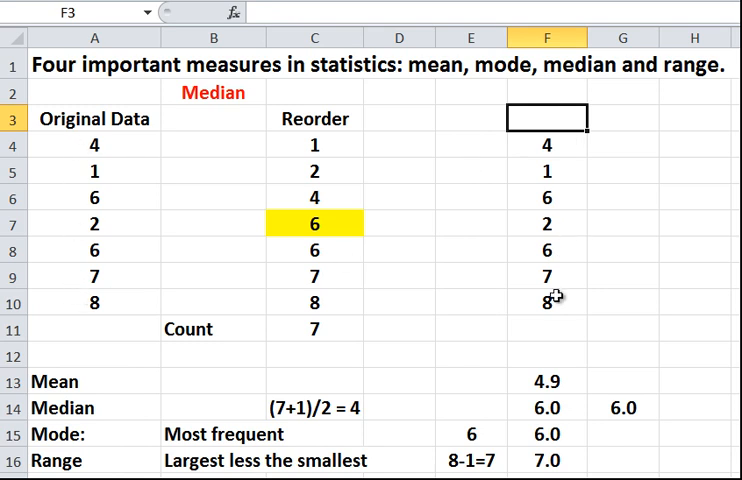
{"action": "mouse_move", "coordinate": [564, 380]}
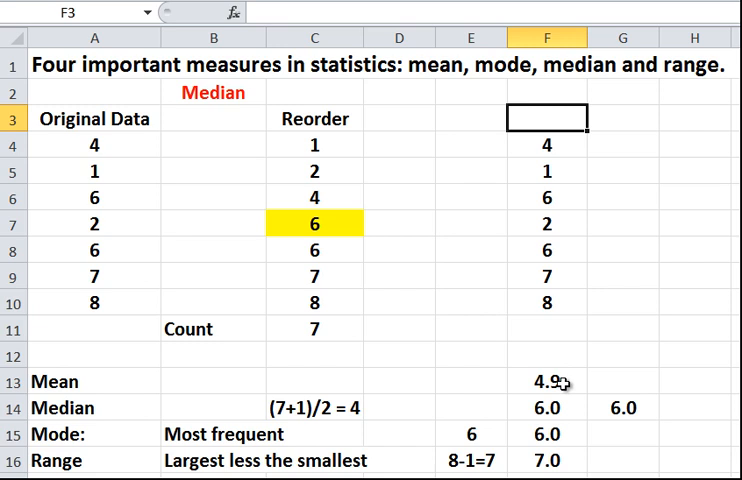
{"action": "left_click", "coordinate": [544, 380]}
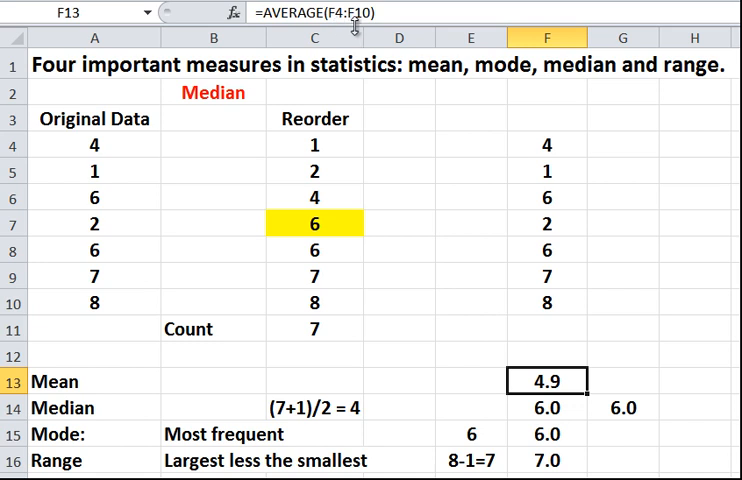
{"action": "left_click", "coordinate": [548, 144]}
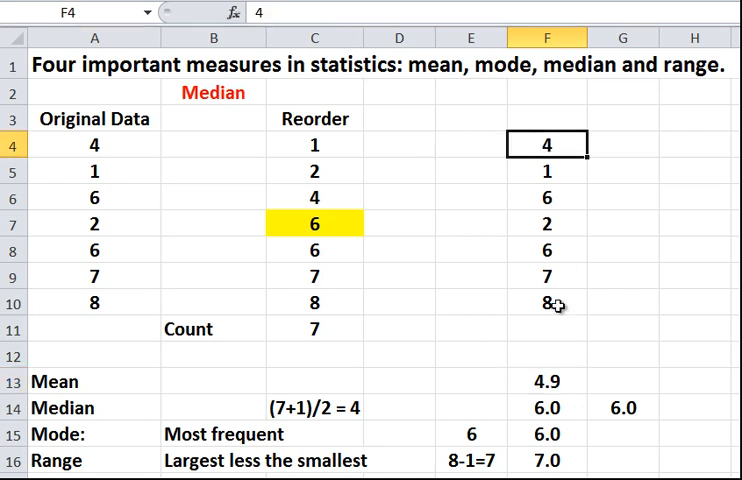
{"action": "left_click", "coordinate": [548, 302]}
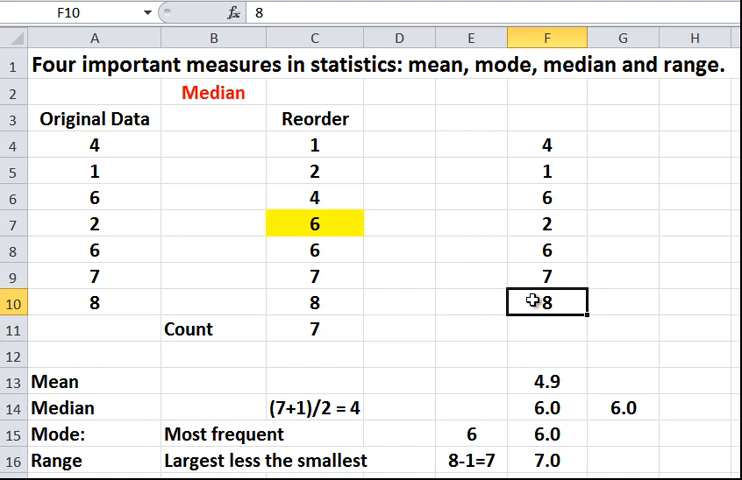
{"action": "left_click", "coordinate": [544, 380]}
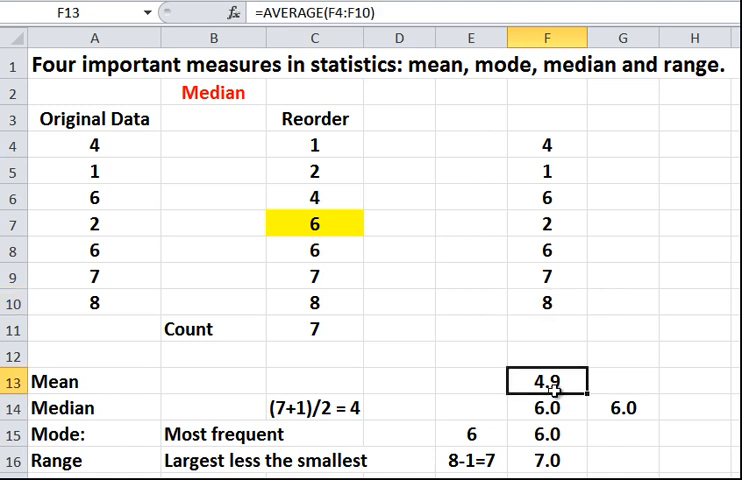
{"action": "left_click", "coordinate": [548, 408]}
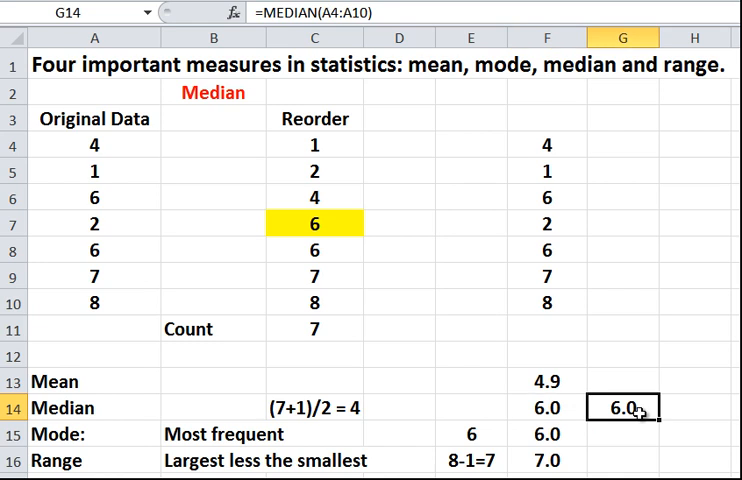
{"action": "mouse_move", "coordinate": [550, 400]}
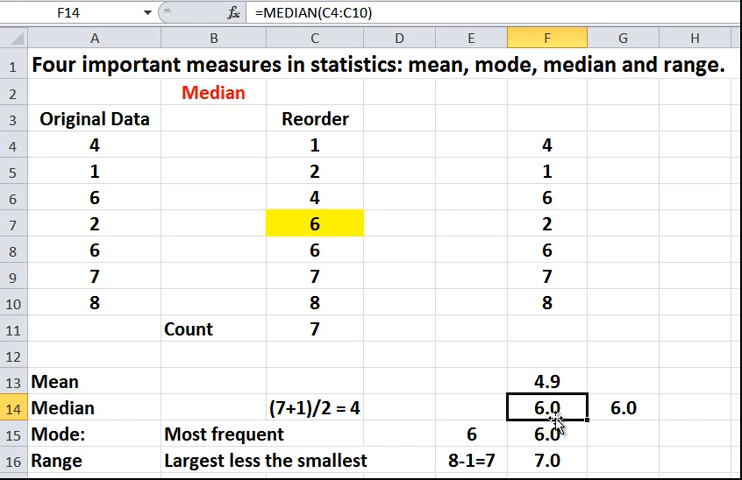
{"action": "mouse_move", "coordinate": [560, 420]}
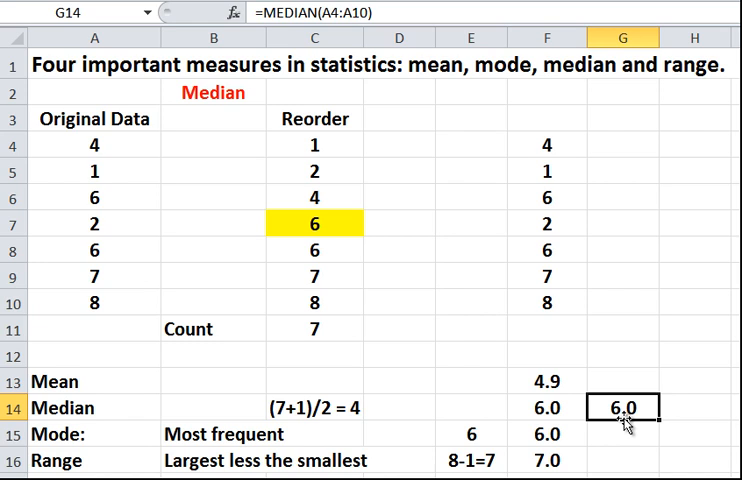
{"action": "mouse_move", "coordinate": [126, 176]}
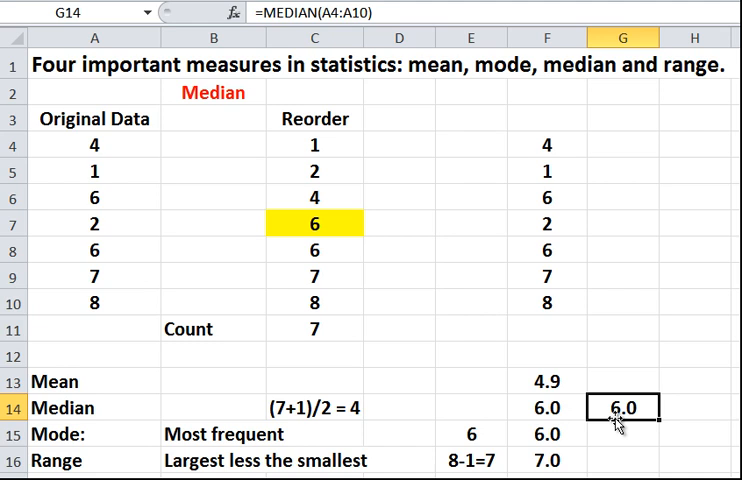
{"action": "mouse_move", "coordinate": [372, 176]}
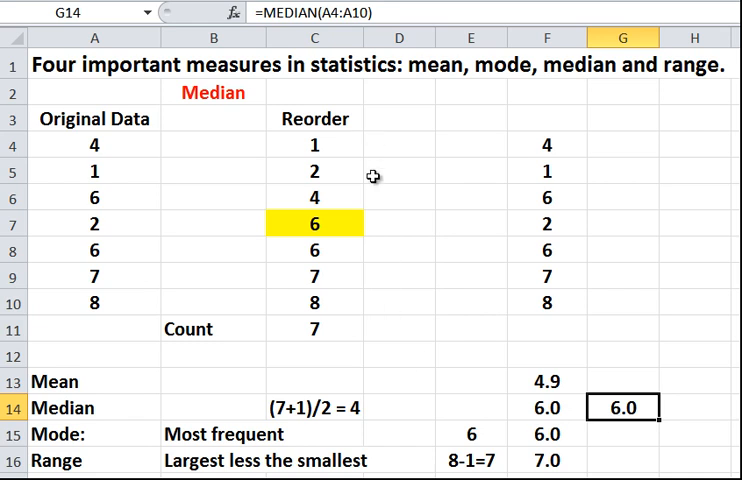
{"action": "mouse_move", "coordinate": [336, 344]}
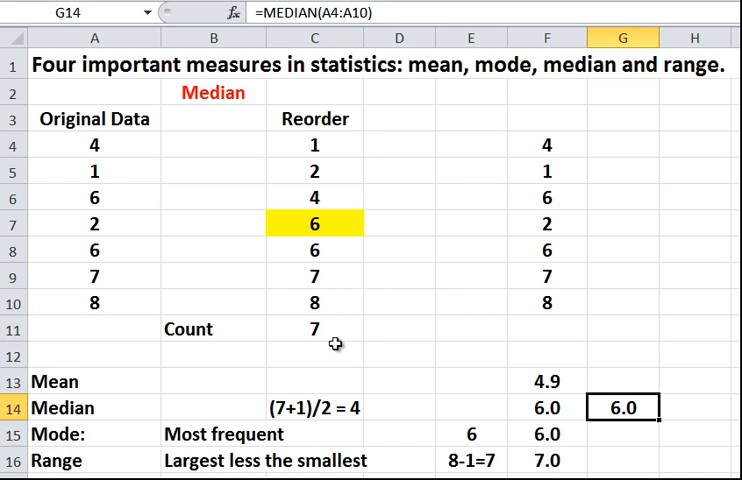
{"action": "left_click", "coordinate": [312, 328]}
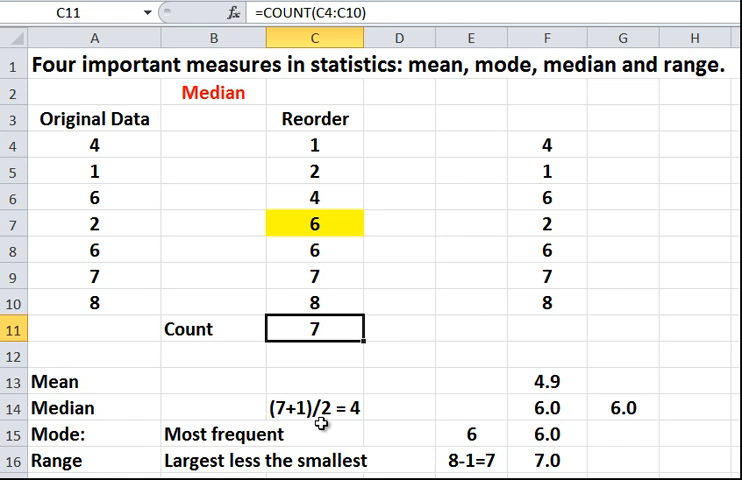
{"action": "mouse_move", "coordinate": [338, 144]}
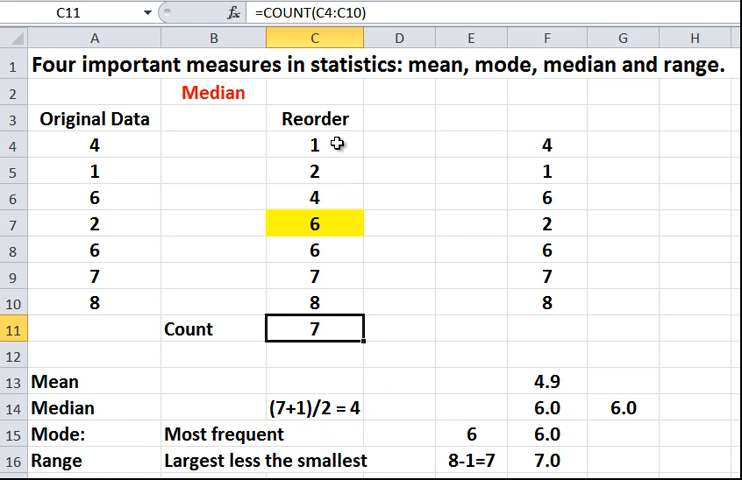
{"action": "left_click", "coordinate": [312, 172]}
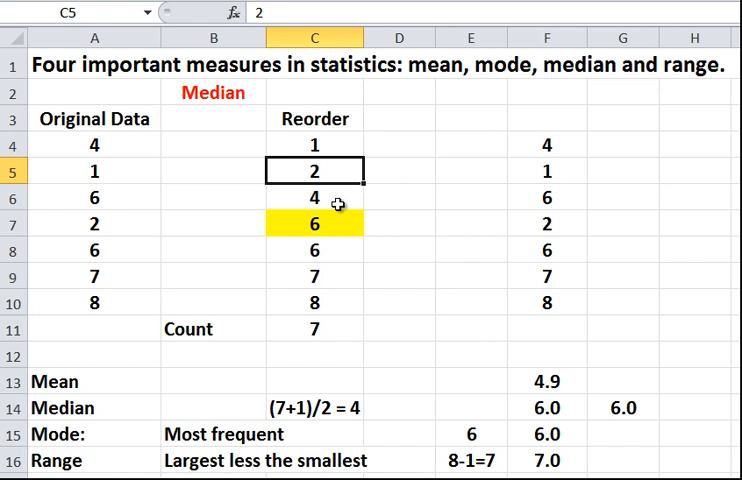
{"action": "left_click", "coordinate": [314, 224]}
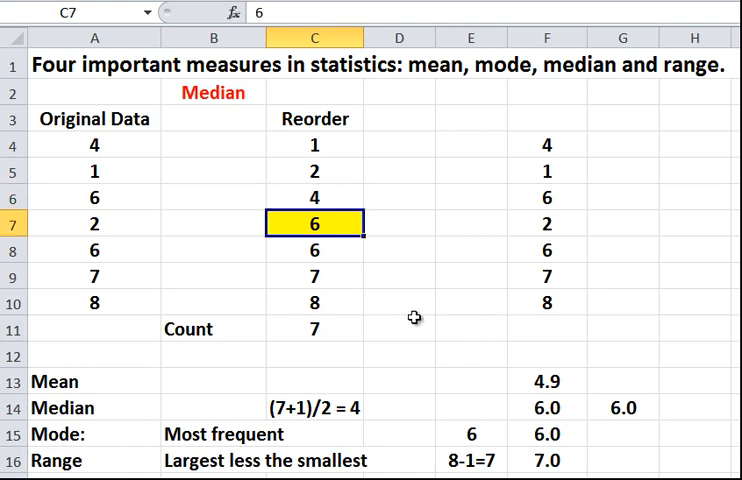
{"action": "mouse_move", "coordinate": [332, 420]}
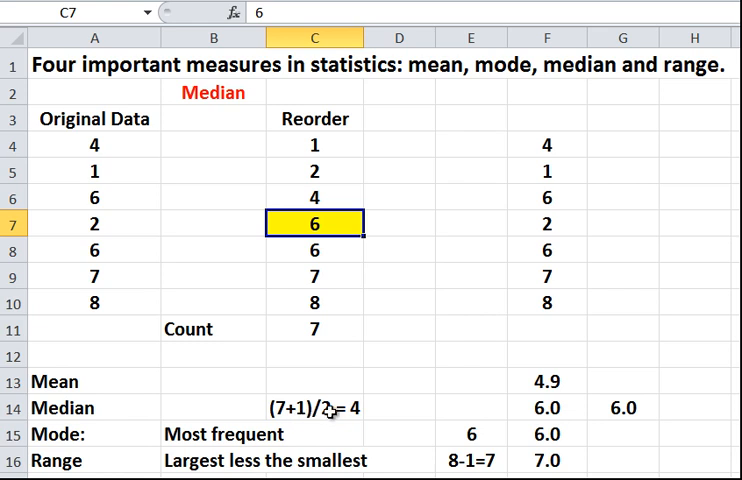
{"action": "mouse_move", "coordinate": [344, 230]}
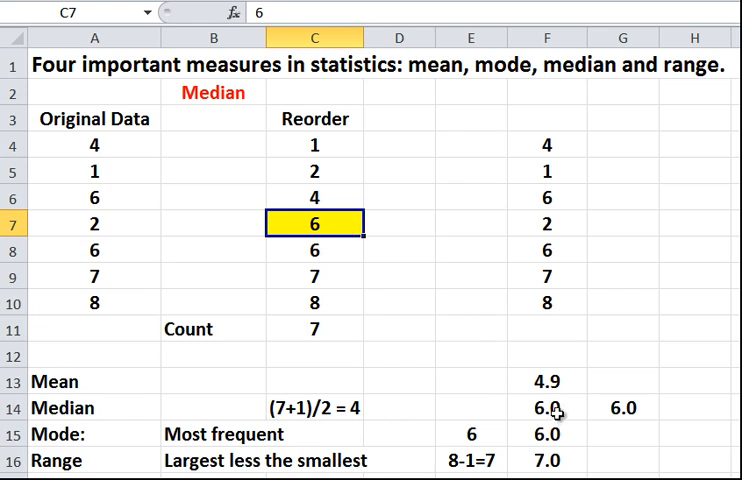
{"action": "left_click", "coordinate": [548, 408]}
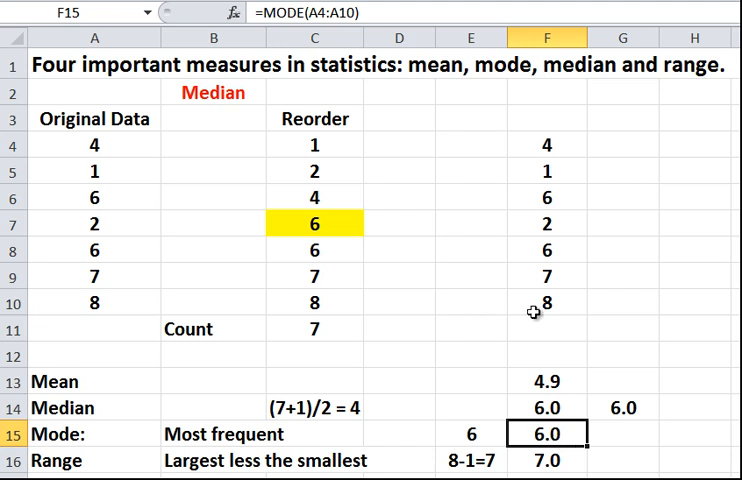
{"action": "mouse_move", "coordinate": [338, 258]}
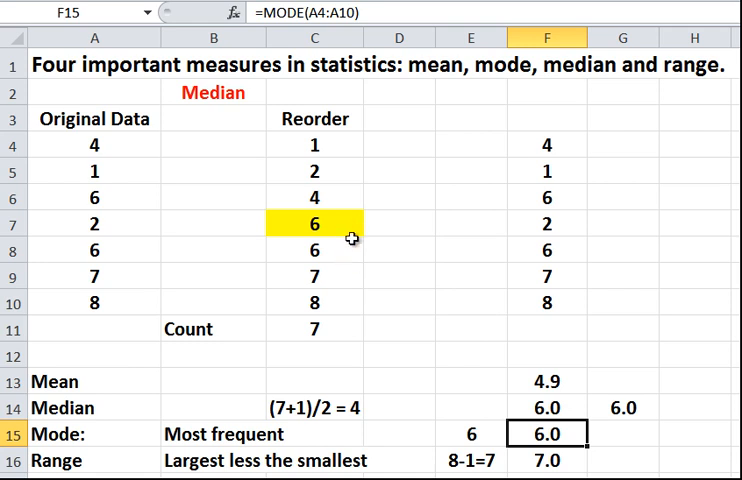
{"action": "mouse_move", "coordinate": [356, 204]}
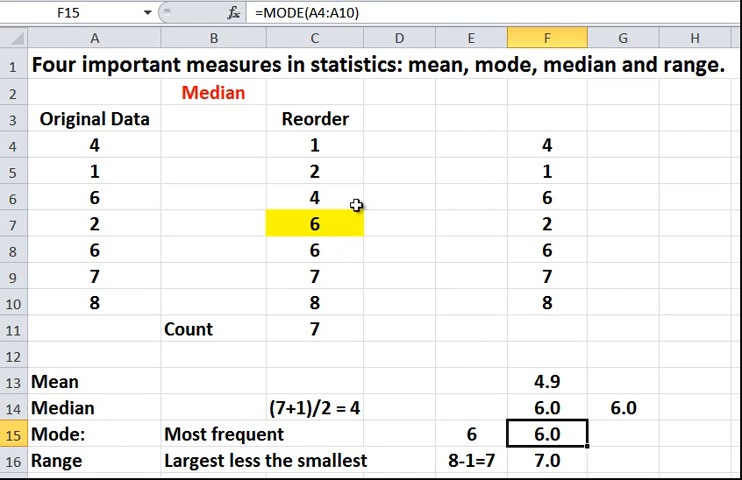
{"action": "mouse_move", "coordinate": [350, 278]}
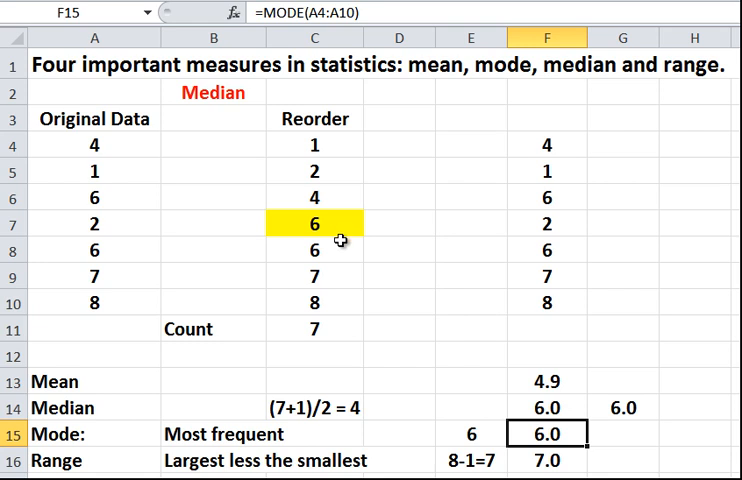
{"action": "mouse_move", "coordinate": [416, 234]}
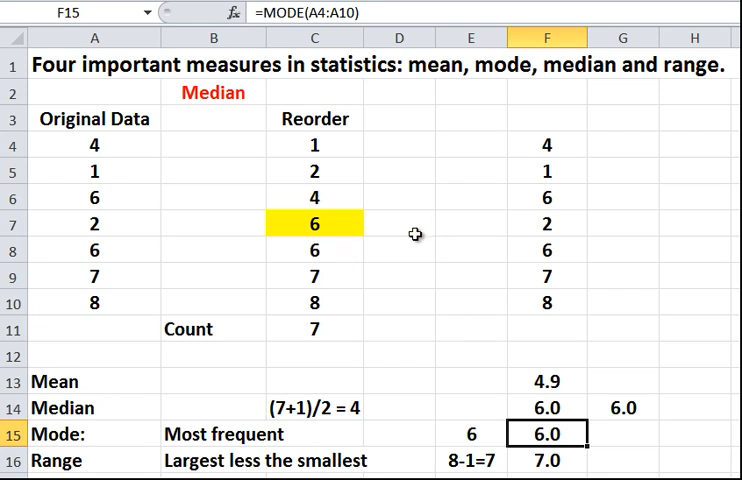
{"action": "mouse_move", "coordinate": [344, 238]}
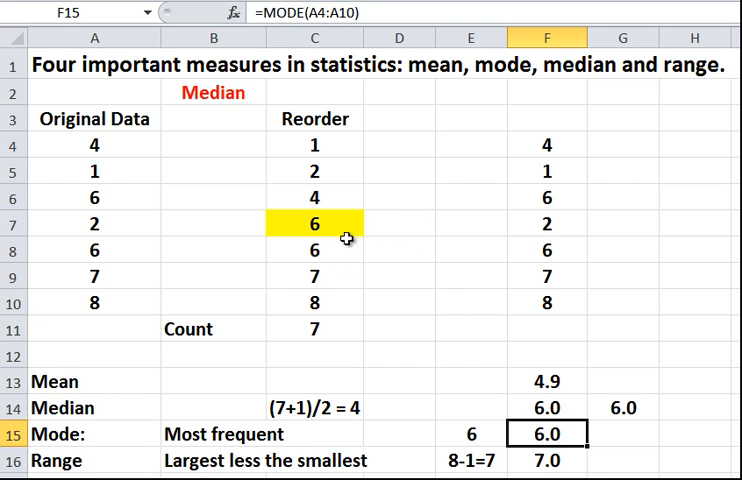
{"action": "mouse_move", "coordinate": [128, 200]}
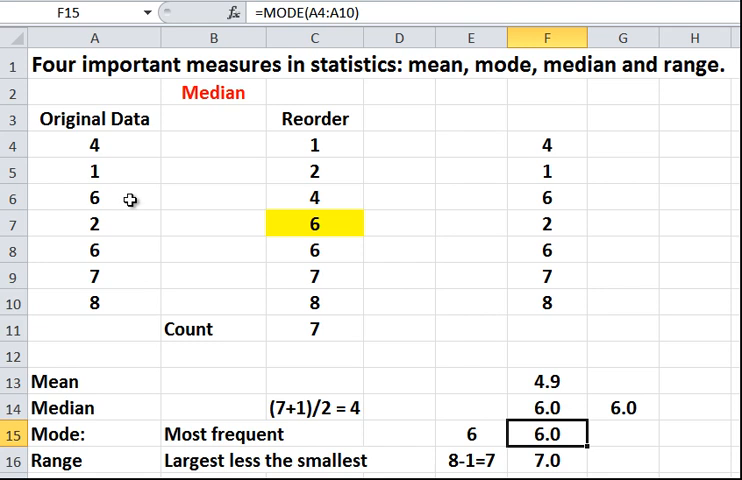
{"action": "left_click", "coordinate": [92, 196]}
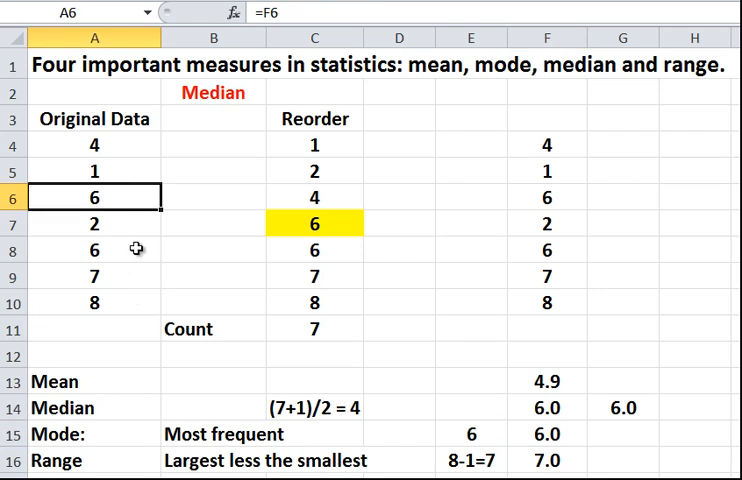
{"action": "mouse_move", "coordinate": [258, 226]}
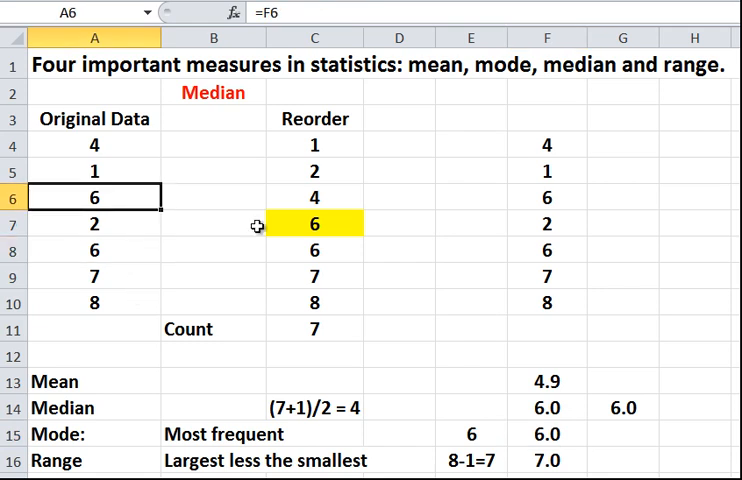
{"action": "left_click", "coordinate": [316, 252]}
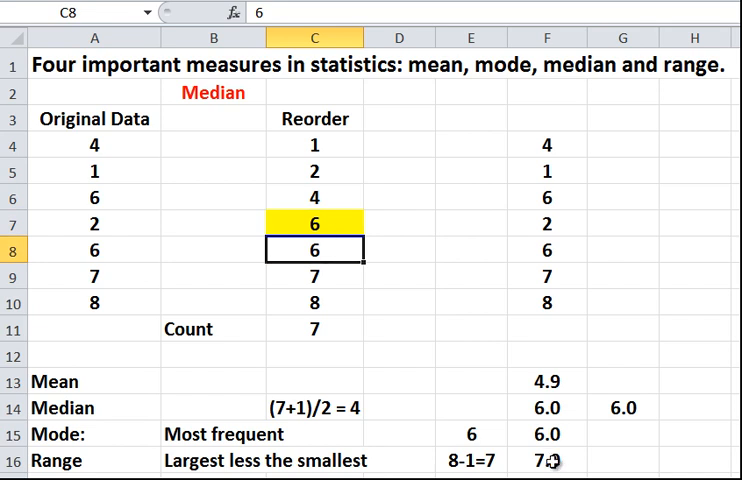
{"action": "left_click", "coordinate": [544, 432]}
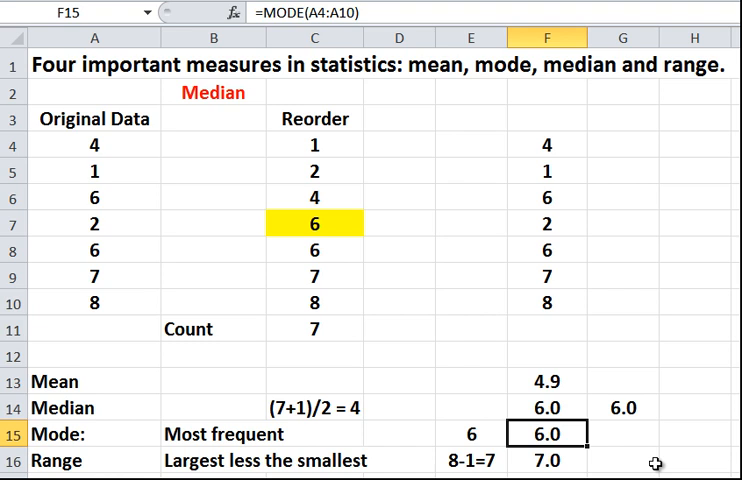
{"action": "mouse_move", "coordinate": [252, 166]}
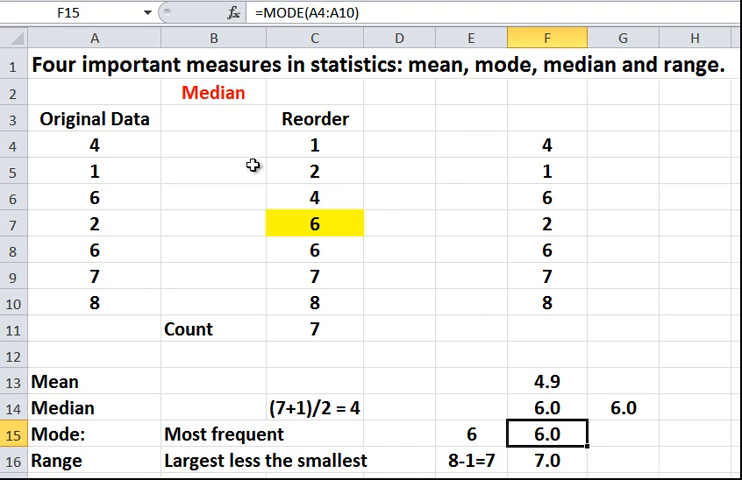
{"action": "mouse_move", "coordinate": [122, 150]}
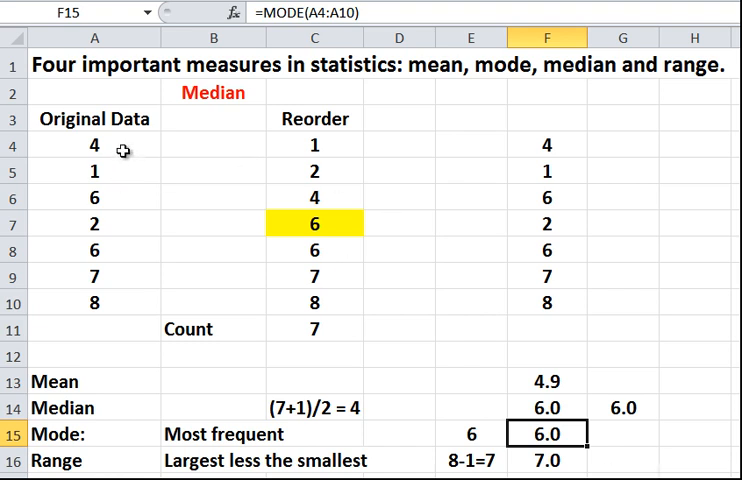
{"action": "mouse_move", "coordinate": [120, 300]}
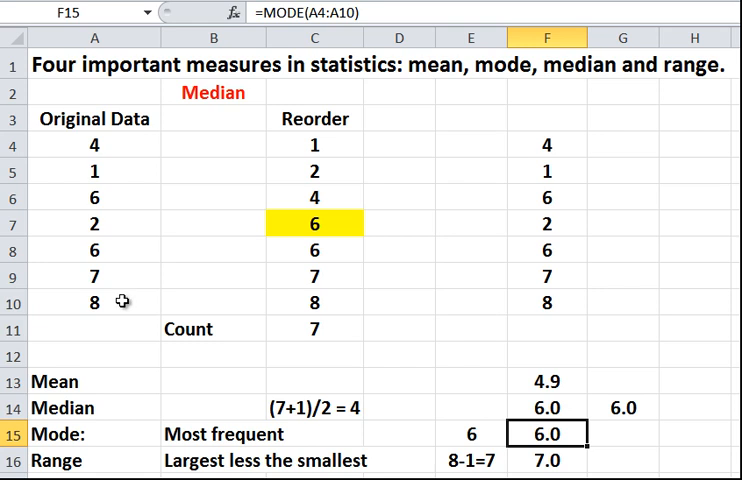
{"action": "mouse_move", "coordinate": [124, 302]}
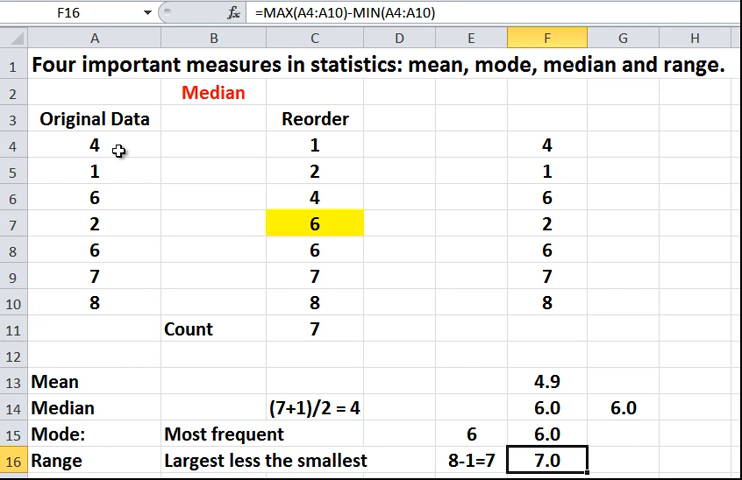
{"action": "mouse_move", "coordinate": [110, 240]}
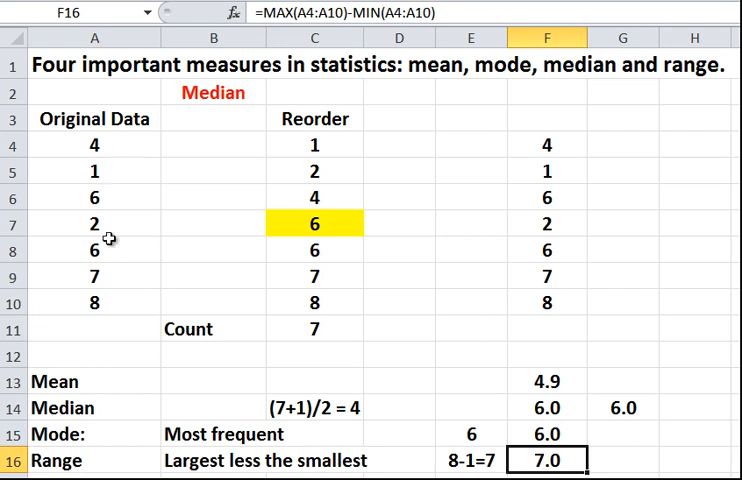
{"action": "mouse_move", "coordinate": [104, 304]}
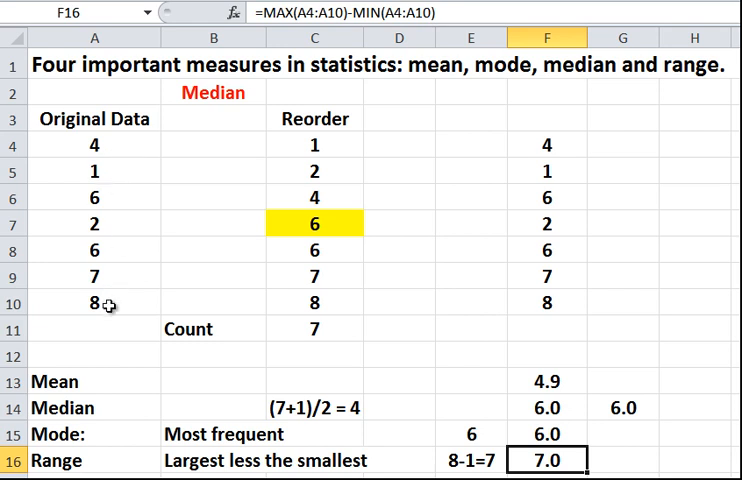
{"action": "mouse_move", "coordinate": [122, 292]}
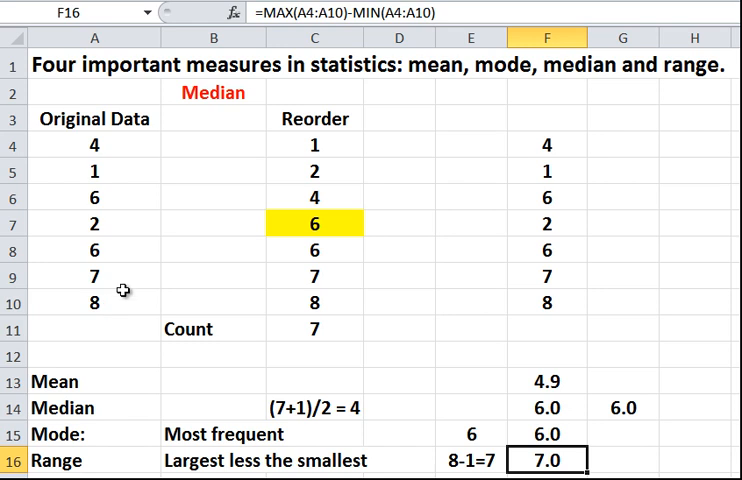
{"action": "mouse_move", "coordinate": [420, 20]}
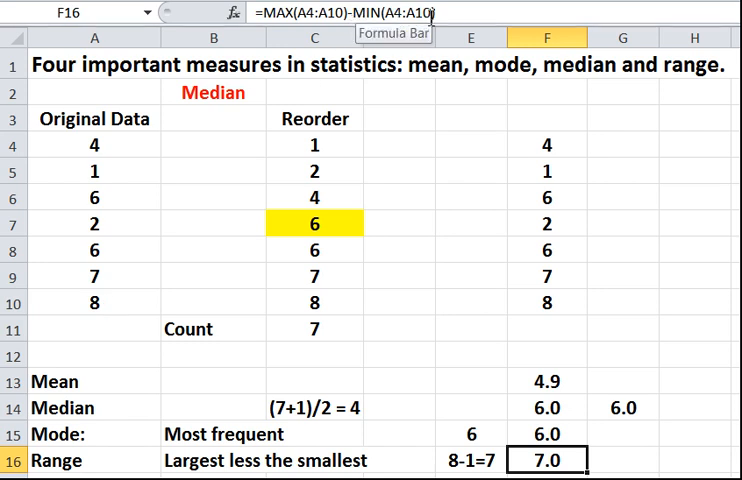
{"action": "mouse_move", "coordinate": [108, 304]}
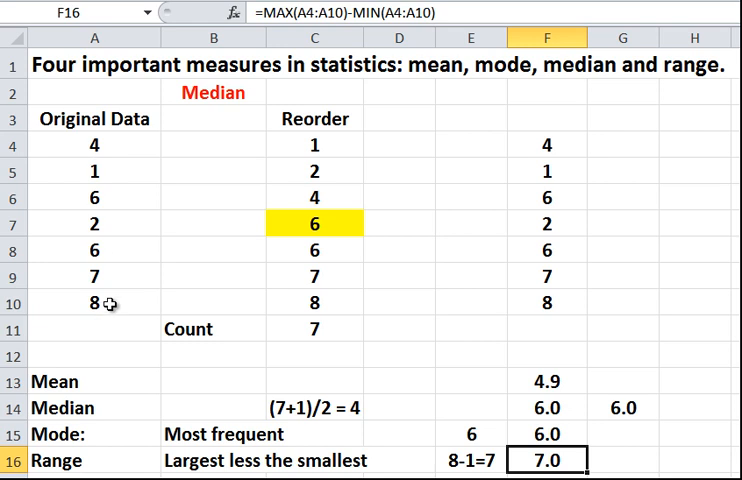
{"action": "mouse_move", "coordinate": [120, 176]}
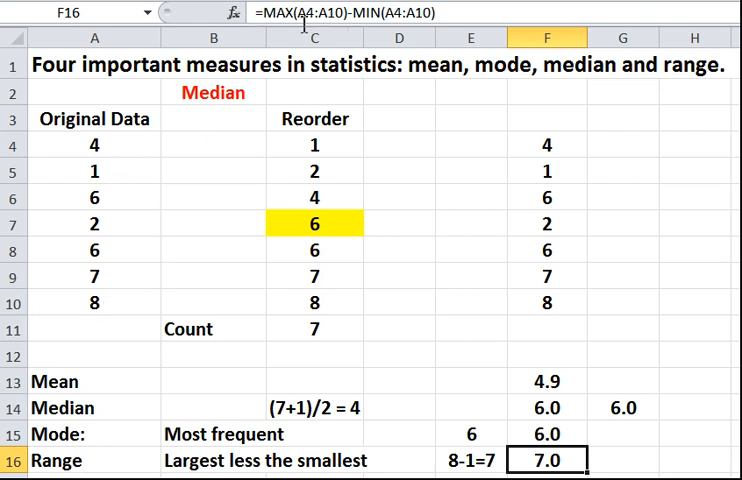
{"action": "mouse_move", "coordinate": [94, 312]}
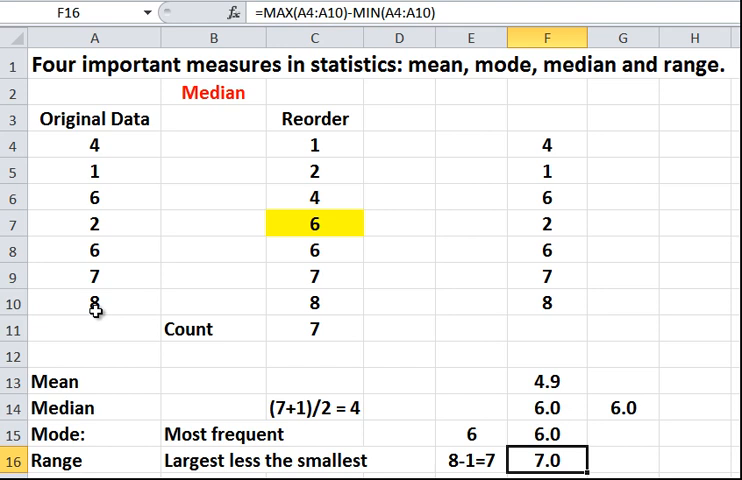
{"action": "mouse_move", "coordinate": [132, 172]}
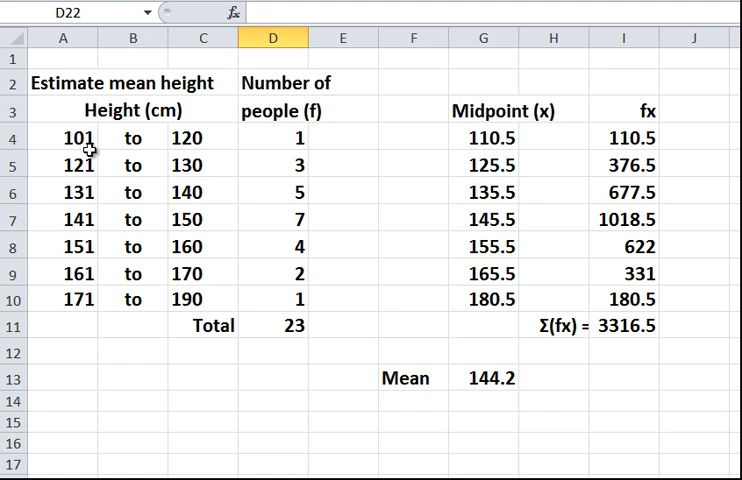
{"action": "mouse_move", "coordinate": [140, 164]}
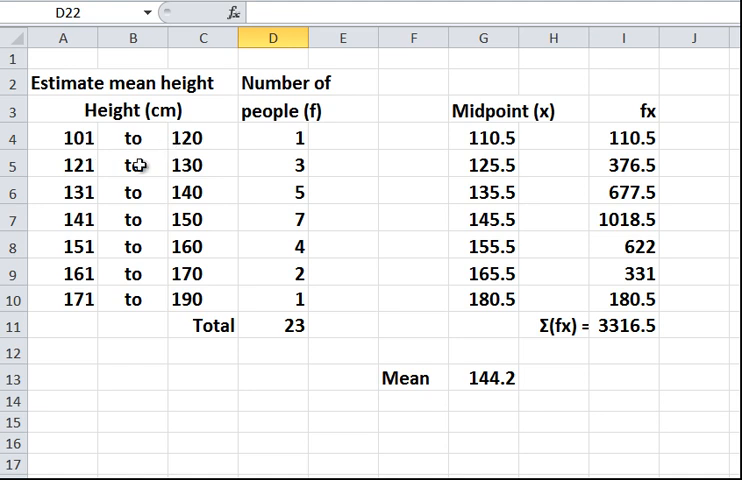
{"action": "mouse_move", "coordinate": [92, 212]}
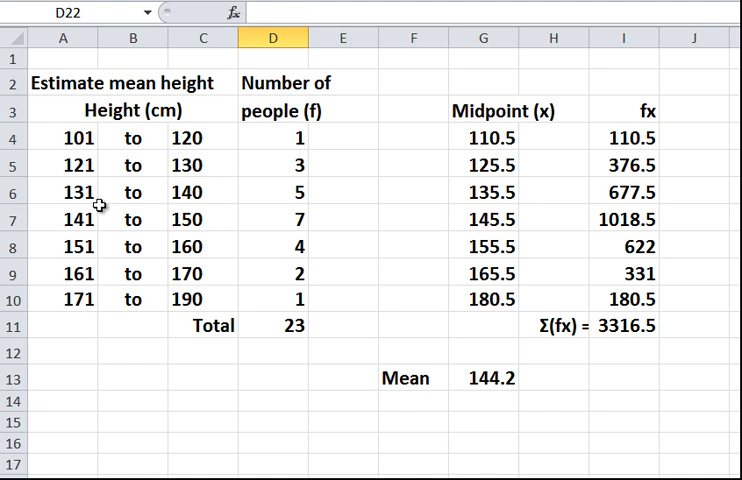
{"action": "mouse_move", "coordinate": [120, 138]}
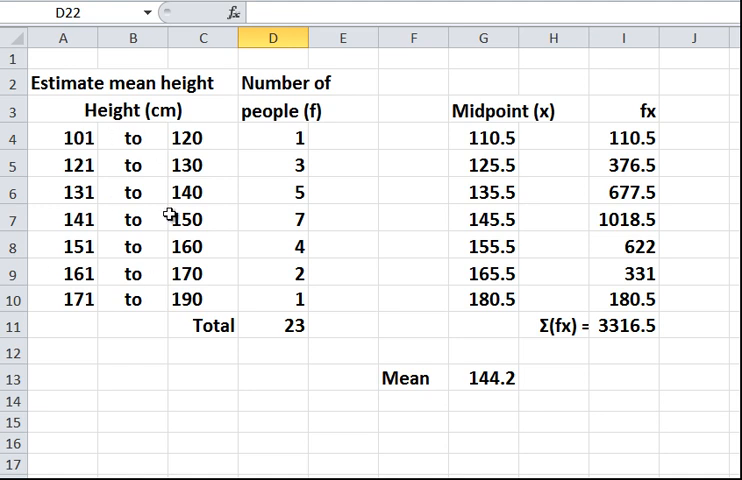
{"action": "mouse_move", "coordinate": [280, 144]}
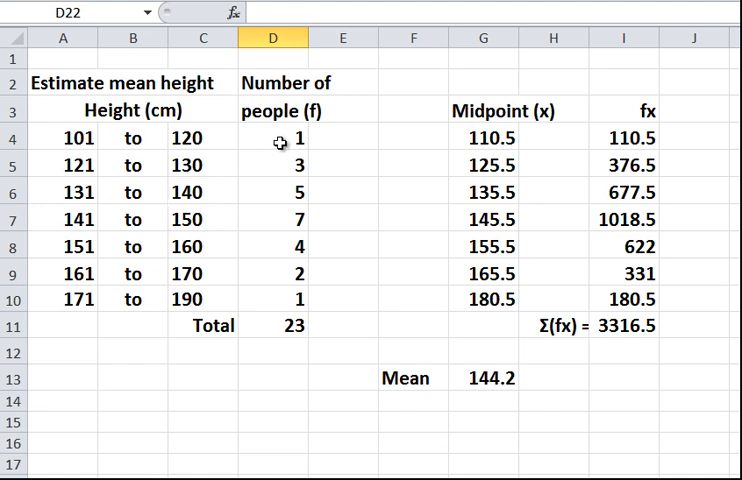
{"action": "mouse_move", "coordinate": [284, 202]}
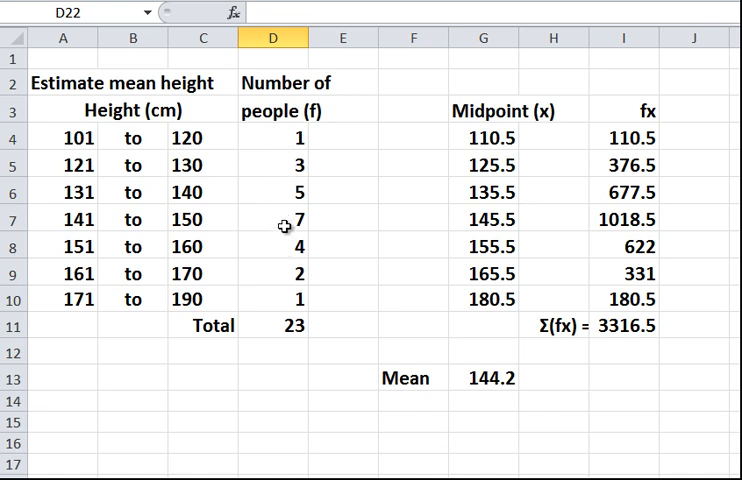
{"action": "left_click", "coordinate": [276, 220]}
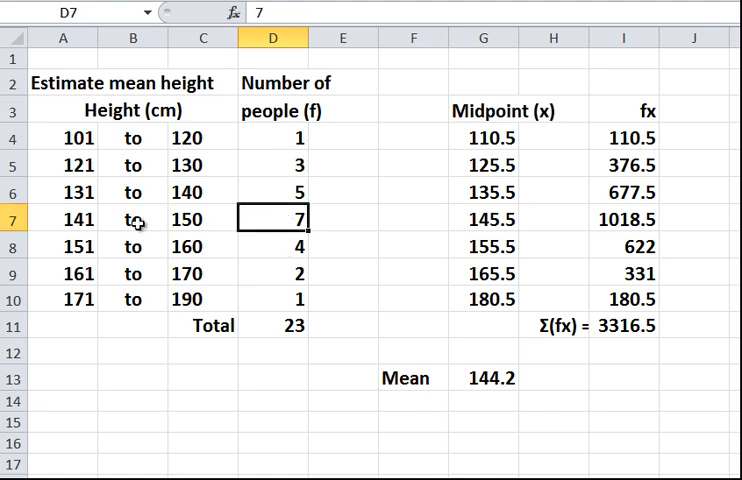
{"action": "mouse_move", "coordinate": [284, 188]}
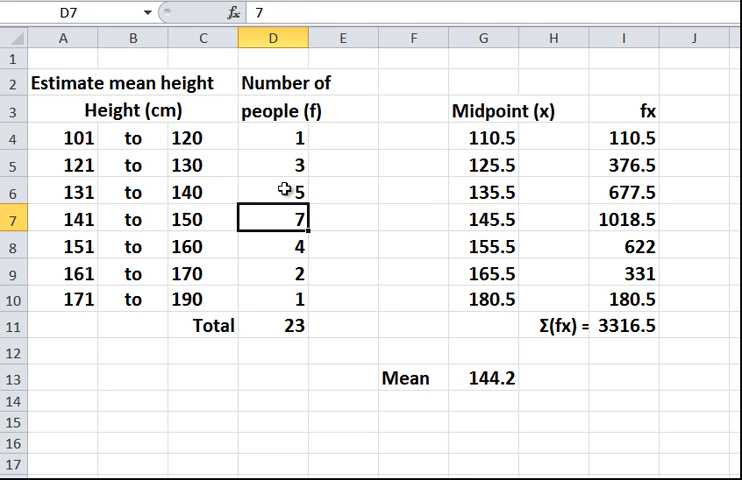
{"action": "left_click", "coordinate": [276, 192]}
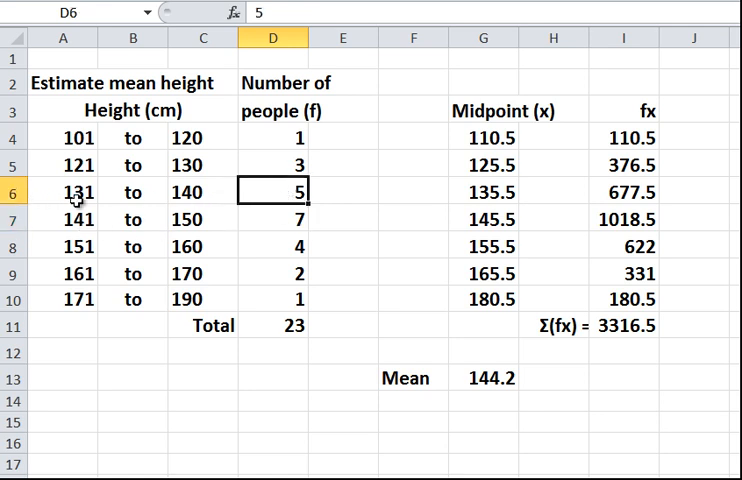
{"action": "mouse_move", "coordinate": [200, 192]}
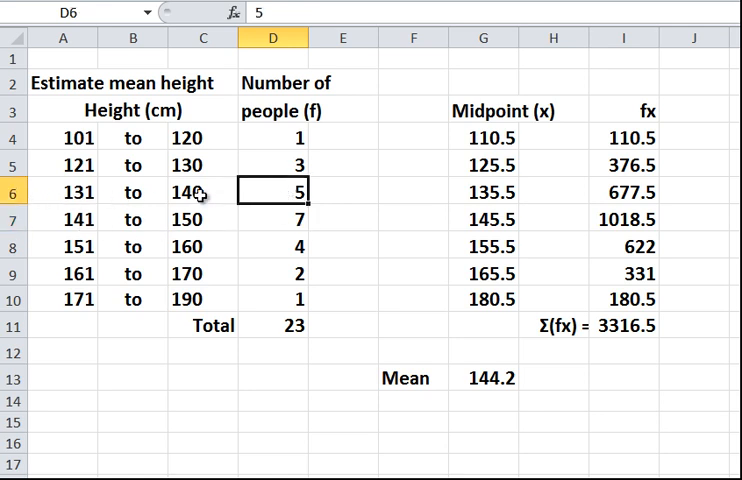
{"action": "left_click", "coordinate": [278, 272]}
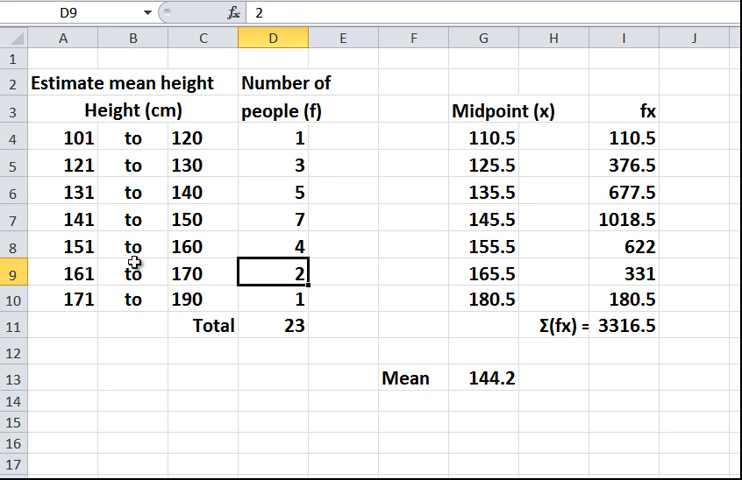
{"action": "mouse_move", "coordinate": [200, 278]}
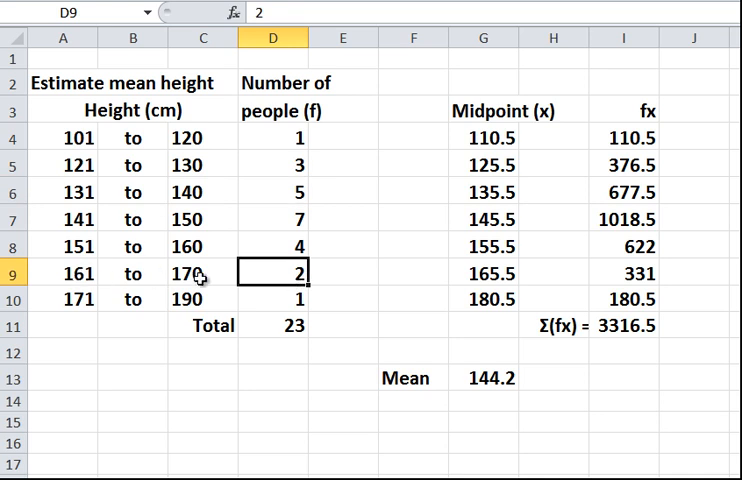
{"action": "left_click", "coordinate": [276, 324]}
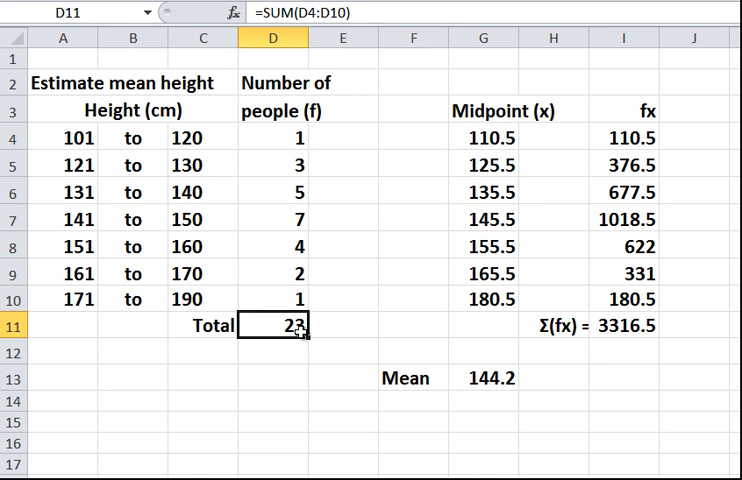
{"action": "mouse_move", "coordinate": [344, 220]}
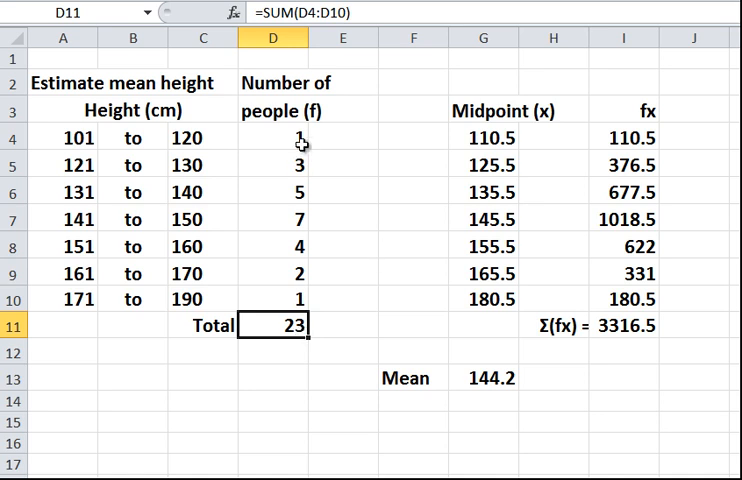
{"action": "mouse_move", "coordinate": [302, 300]}
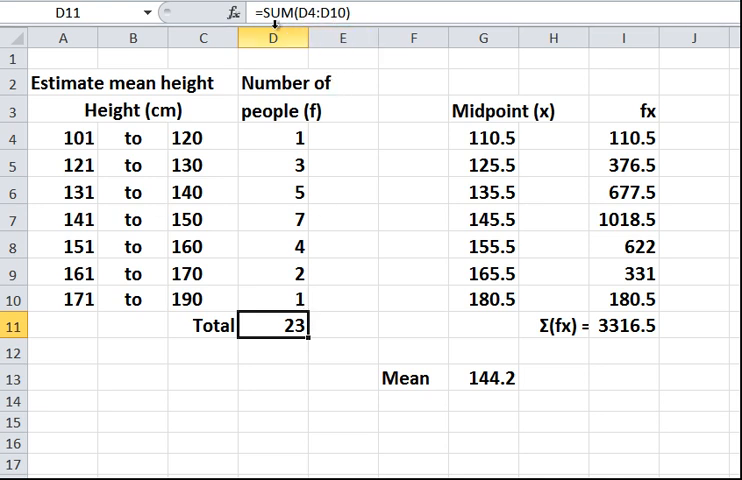
{"action": "mouse_move", "coordinate": [360, 312]}
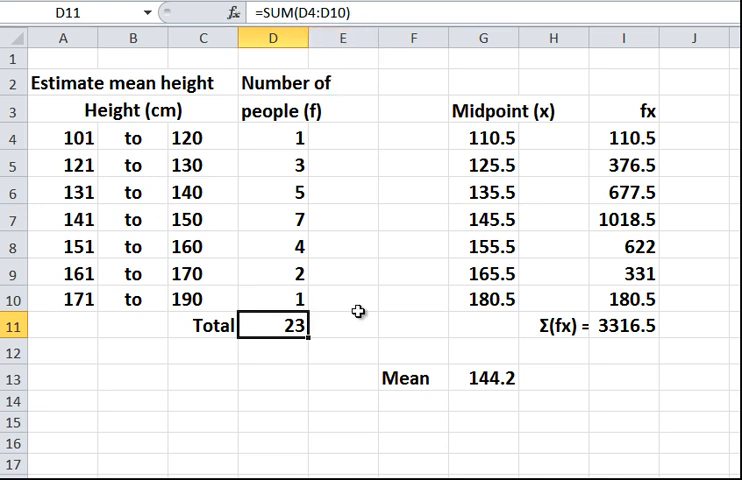
{"action": "mouse_move", "coordinate": [292, 336]}
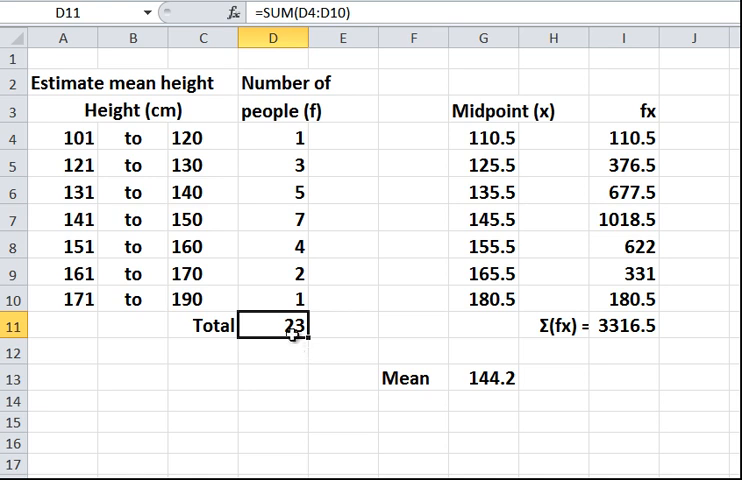
{"action": "mouse_move", "coordinate": [310, 388]}
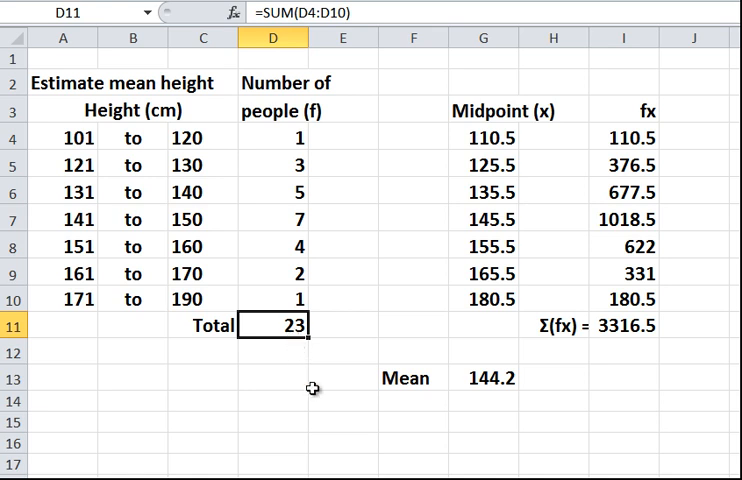
{"action": "mouse_move", "coordinate": [494, 144]}
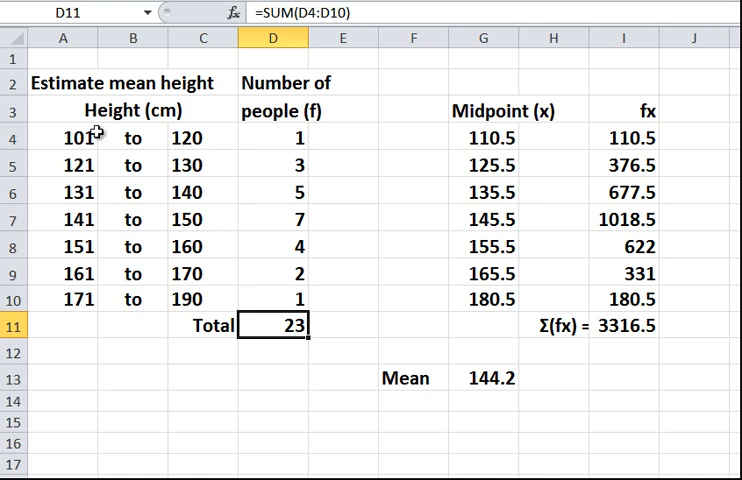
{"action": "mouse_move", "coordinate": [210, 136]}
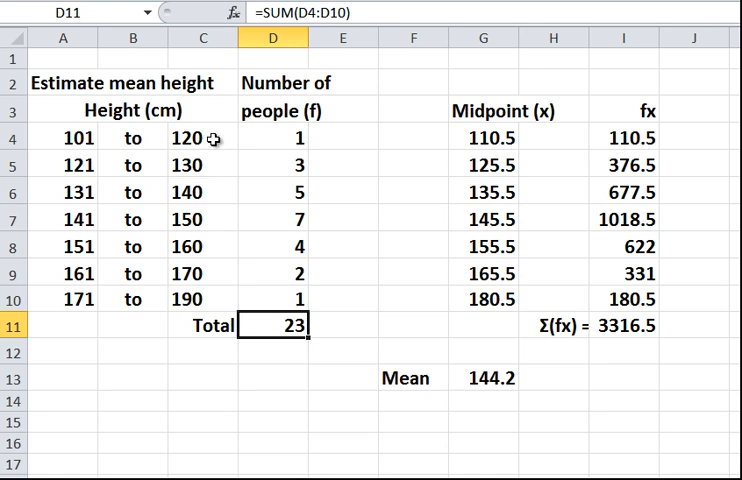
{"action": "mouse_move", "coordinate": [516, 148]}
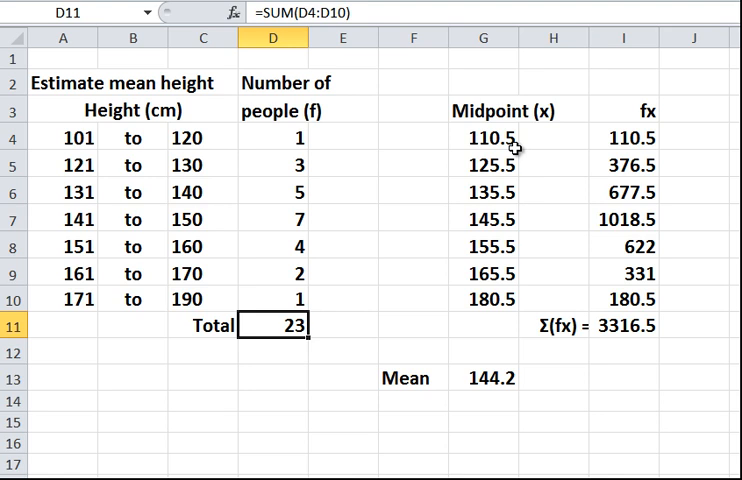
{"action": "mouse_move", "coordinate": [100, 176]}
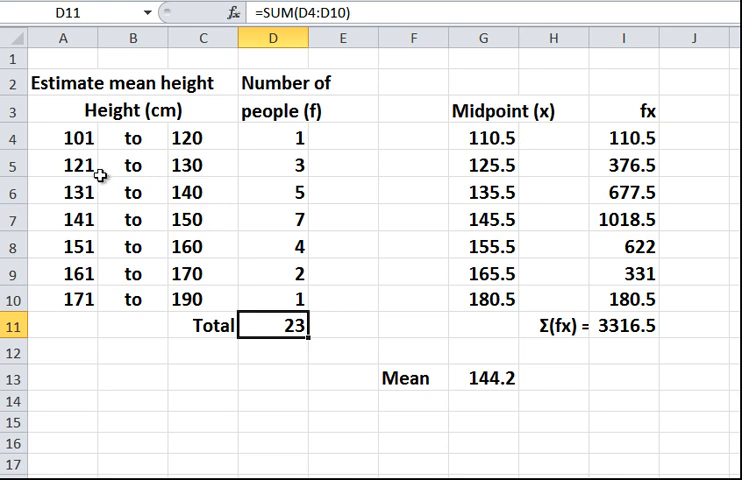
{"action": "mouse_move", "coordinate": [212, 168]}
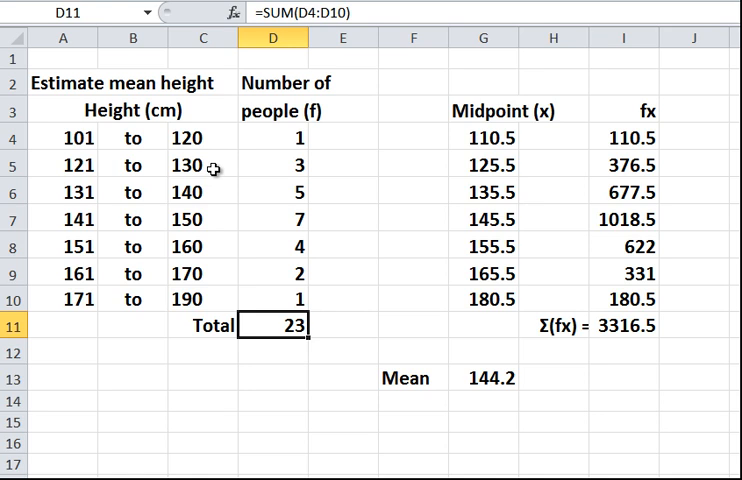
{"action": "mouse_move", "coordinate": [246, 170]}
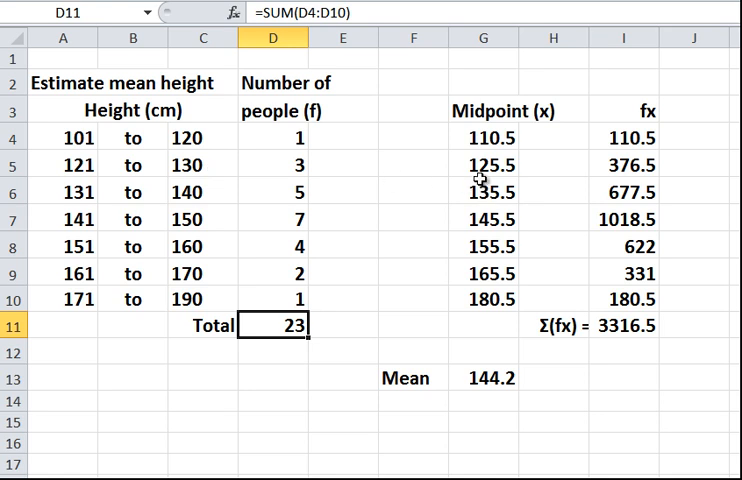
{"action": "mouse_move", "coordinate": [536, 138]}
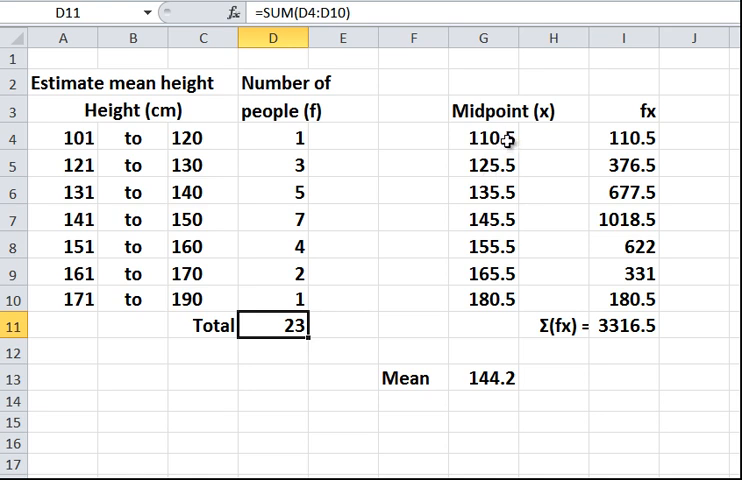
{"action": "left_click", "coordinate": [484, 138]}
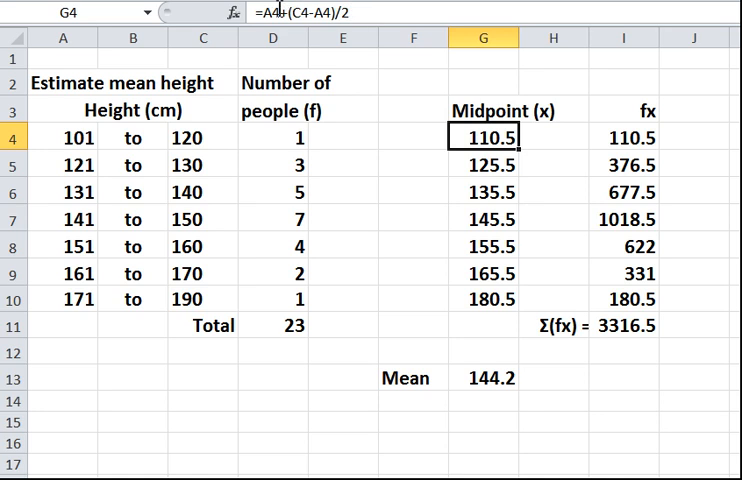
{"action": "mouse_move", "coordinate": [350, 16]}
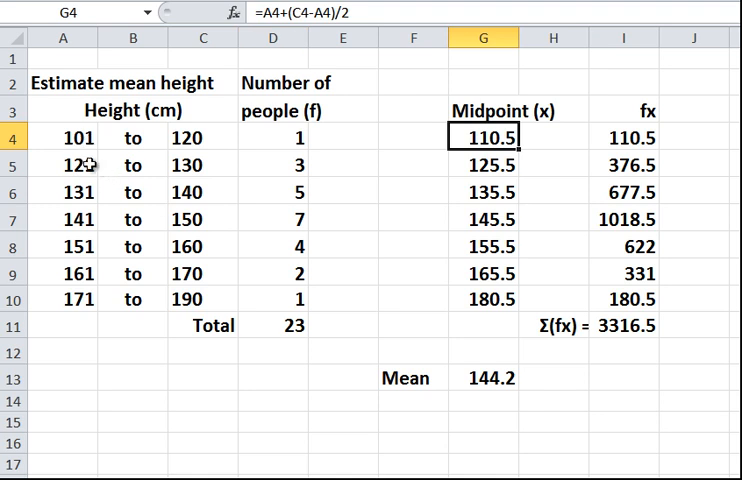
{"action": "left_click", "coordinate": [204, 164]}
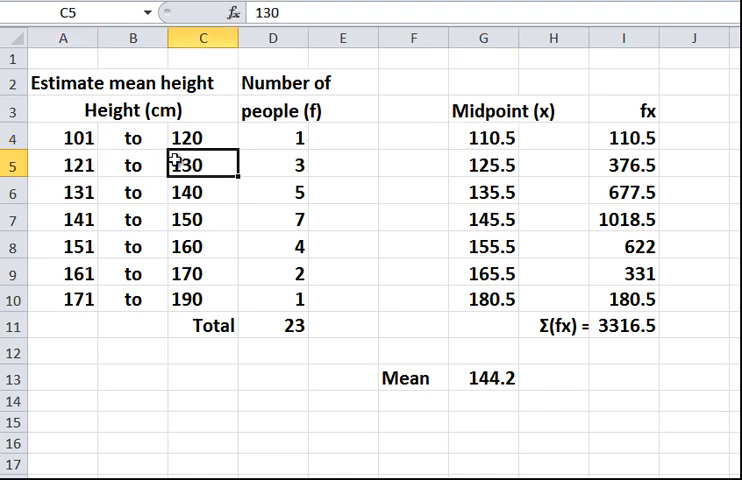
{"action": "left_click", "coordinate": [484, 164]}
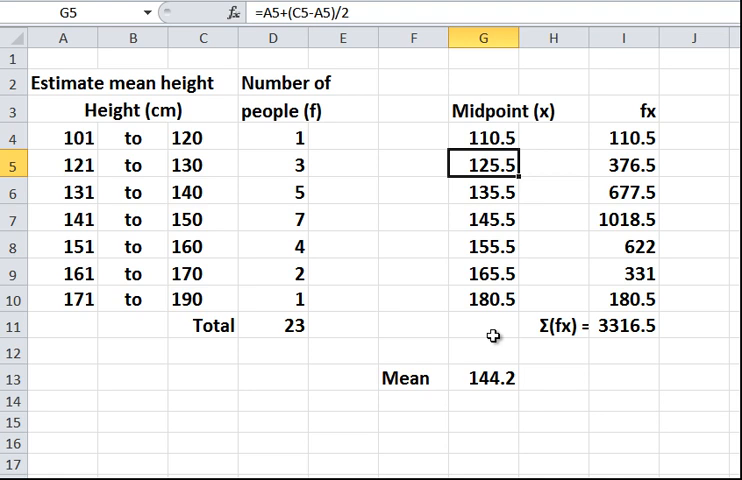
{"action": "mouse_move", "coordinate": [648, 140]}
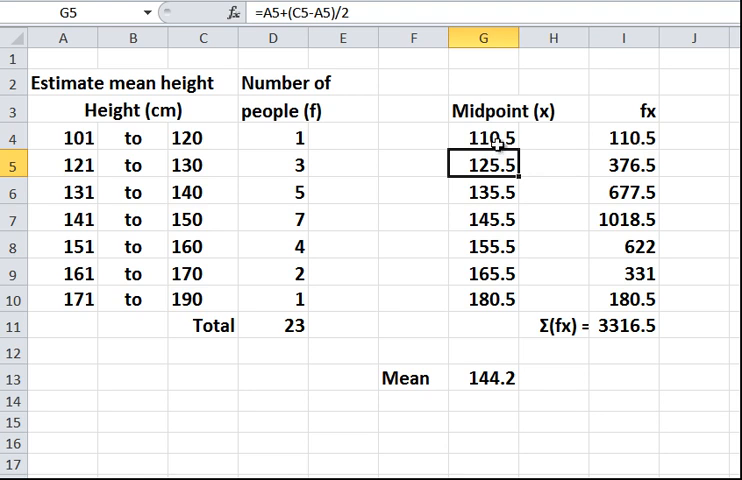
{"action": "left_click", "coordinate": [272, 138]}
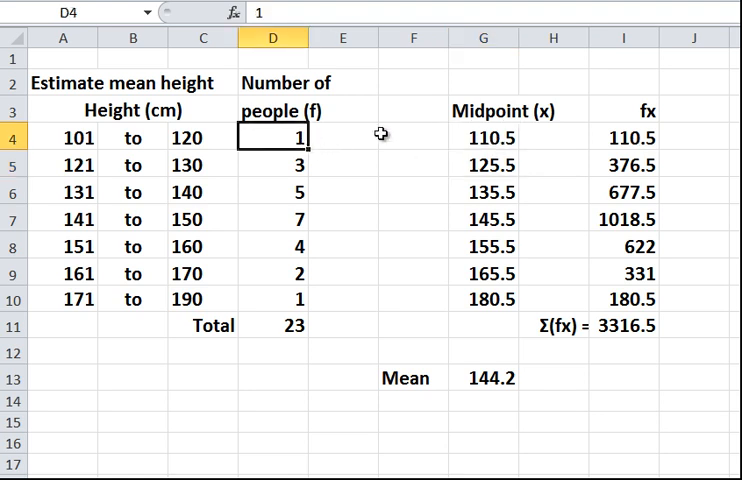
{"action": "left_click", "coordinate": [484, 138]}
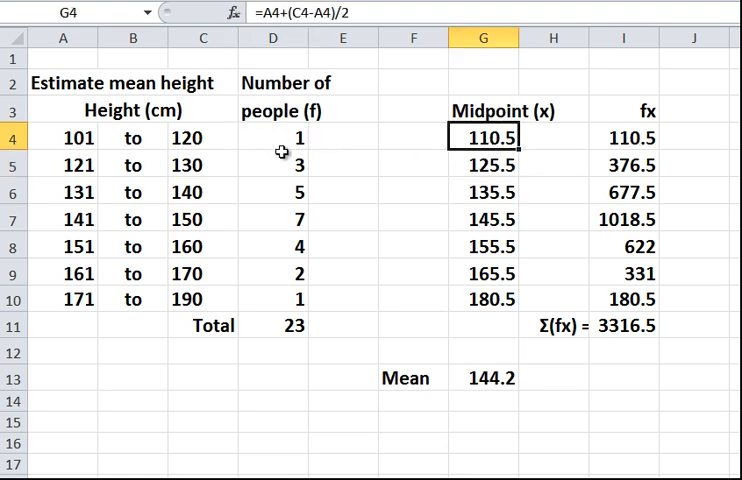
{"action": "left_click", "coordinate": [272, 138]}
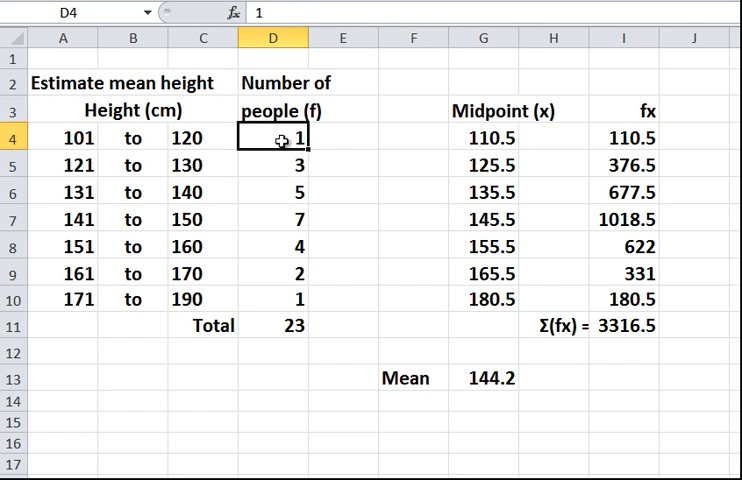
{"action": "left_click", "coordinate": [624, 136]}
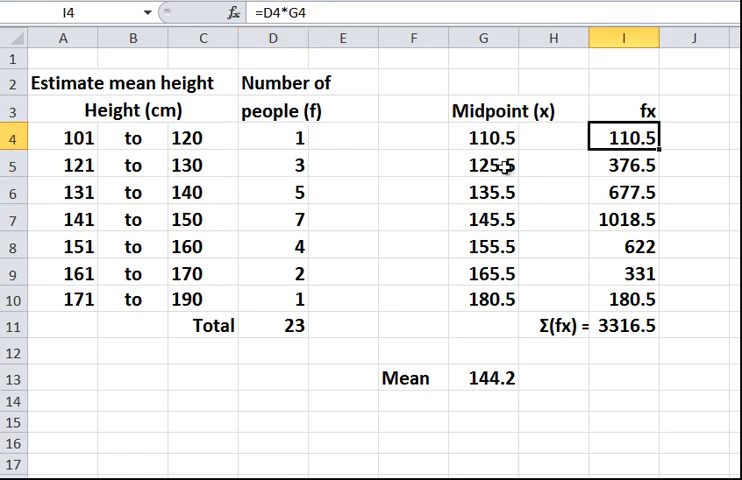
{"action": "left_click", "coordinate": [484, 164]}
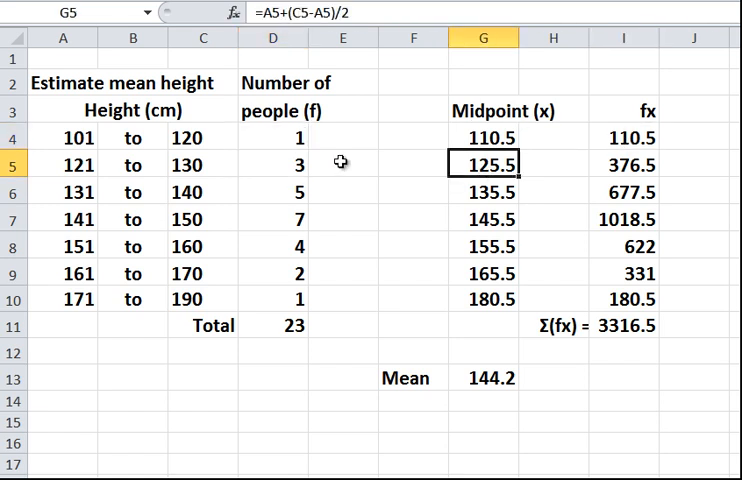
{"action": "left_click", "coordinate": [272, 164]}
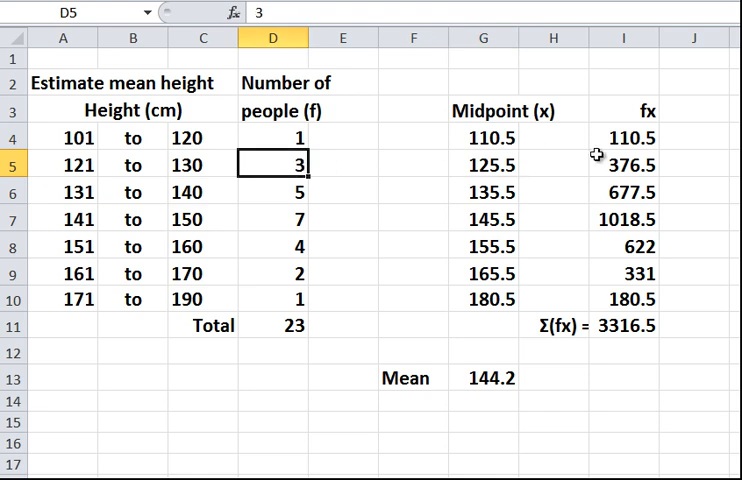
{"action": "left_click", "coordinate": [624, 164]}
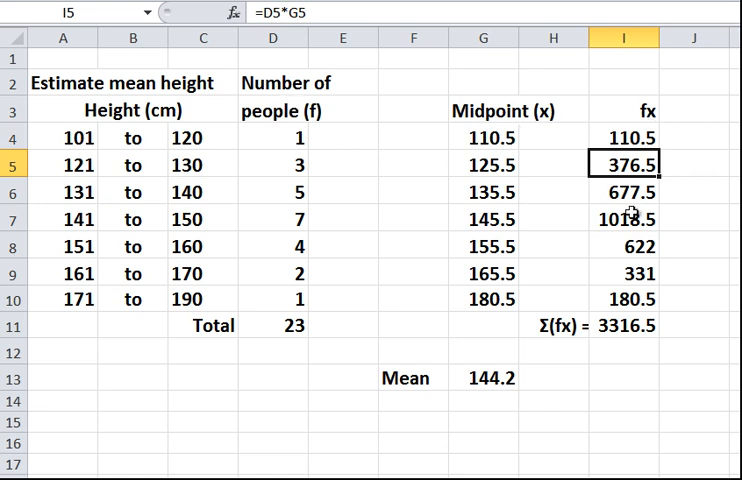
{"action": "mouse_move", "coordinate": [620, 336]}
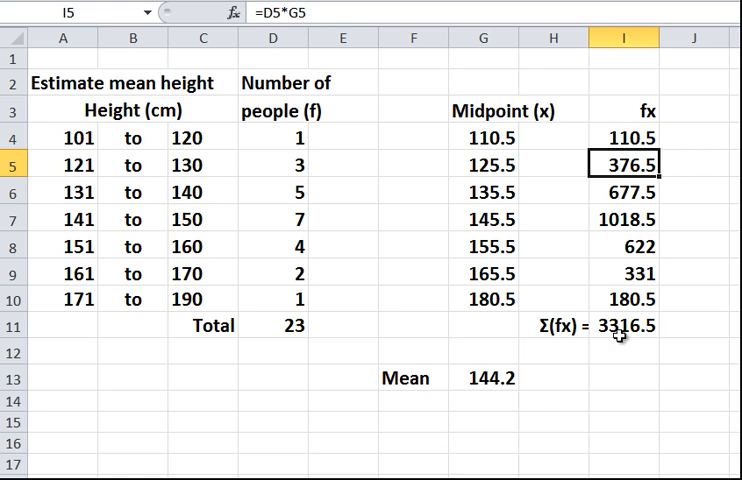
{"action": "left_click", "coordinate": [624, 326]}
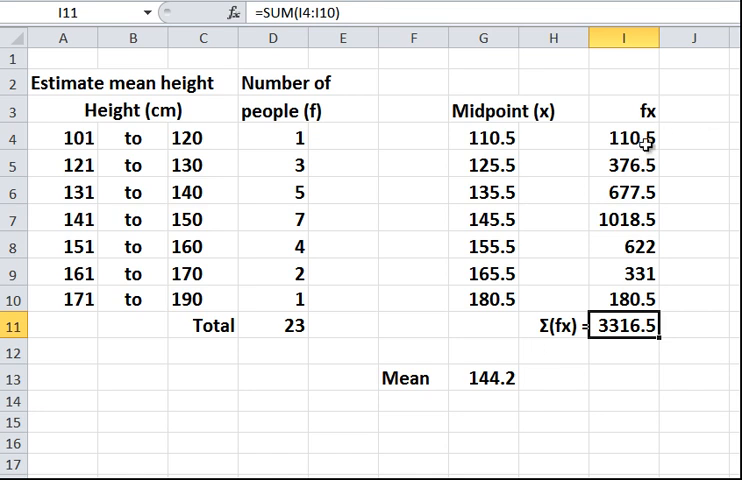
{"action": "mouse_move", "coordinate": [620, 288]}
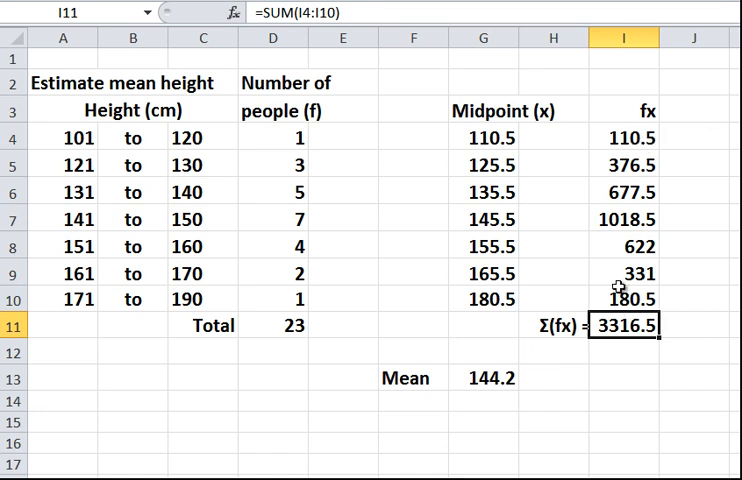
{"action": "mouse_move", "coordinate": [544, 324]}
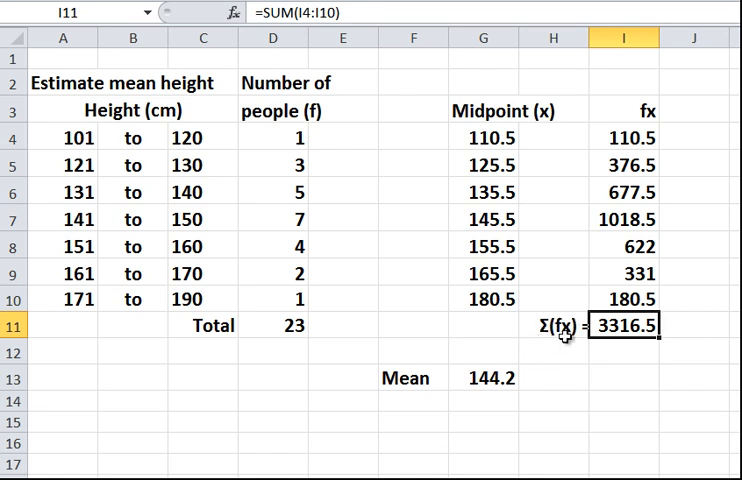
{"action": "mouse_move", "coordinate": [610, 144]}
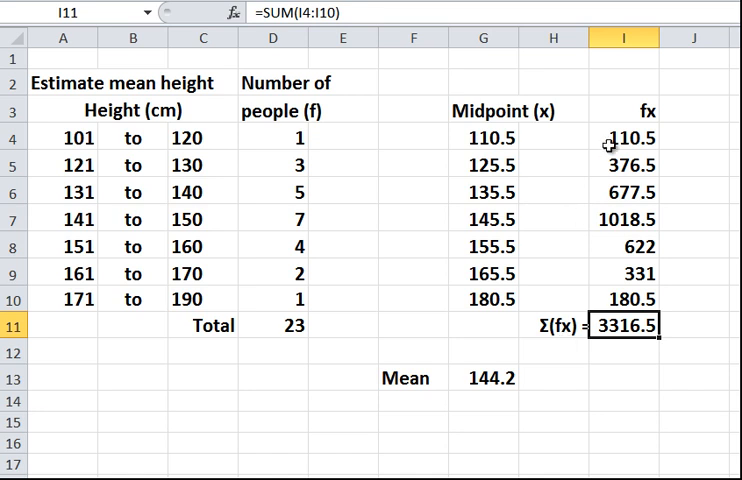
{"action": "mouse_move", "coordinate": [592, 320]}
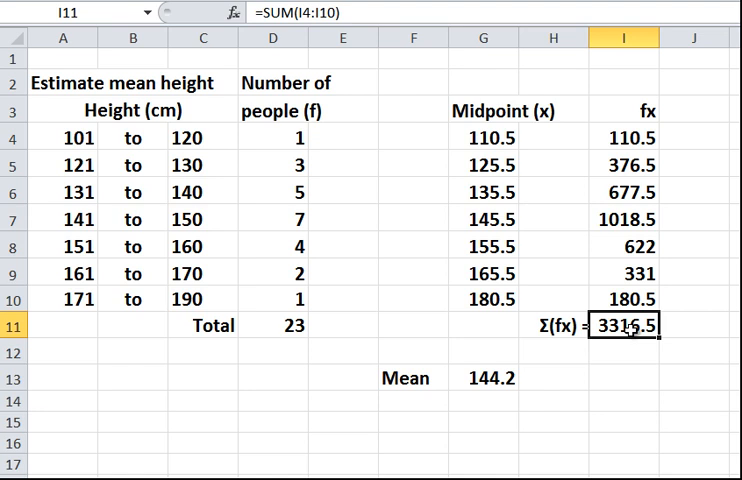
{"action": "mouse_move", "coordinate": [312, 72]}
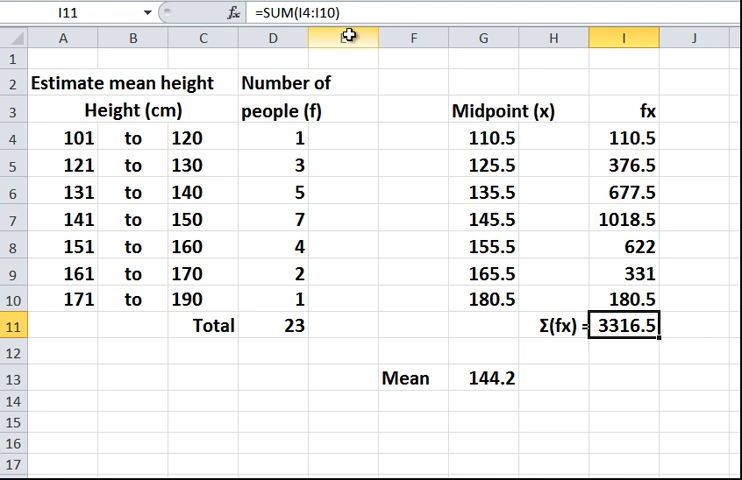
{"action": "left_click", "coordinate": [624, 136]}
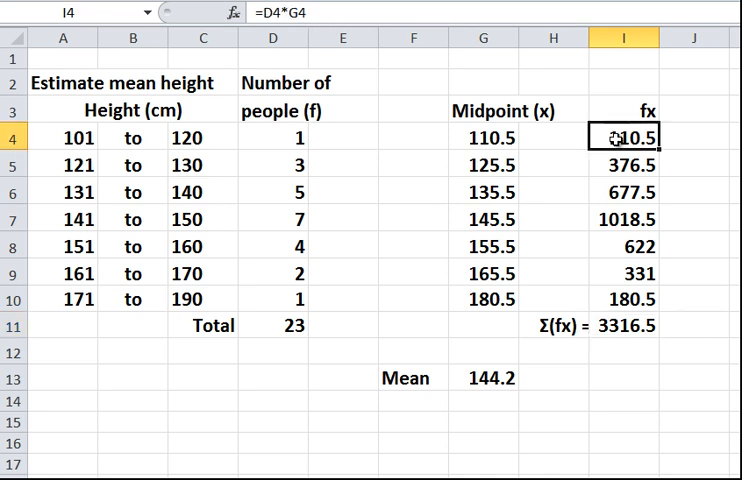
{"action": "left_click", "coordinate": [624, 300]}
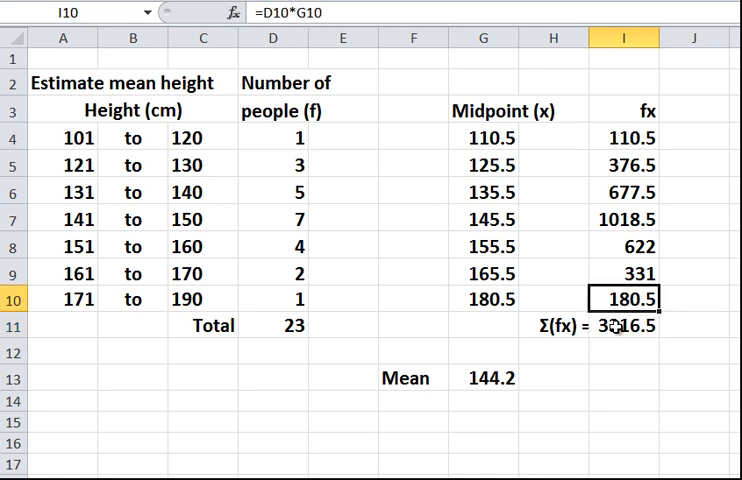
{"action": "left_click", "coordinate": [624, 324]}
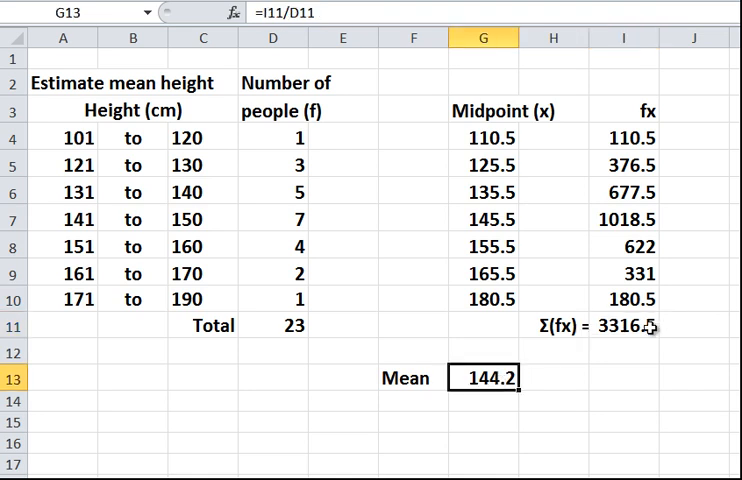
{"action": "left_click", "coordinate": [624, 324]}
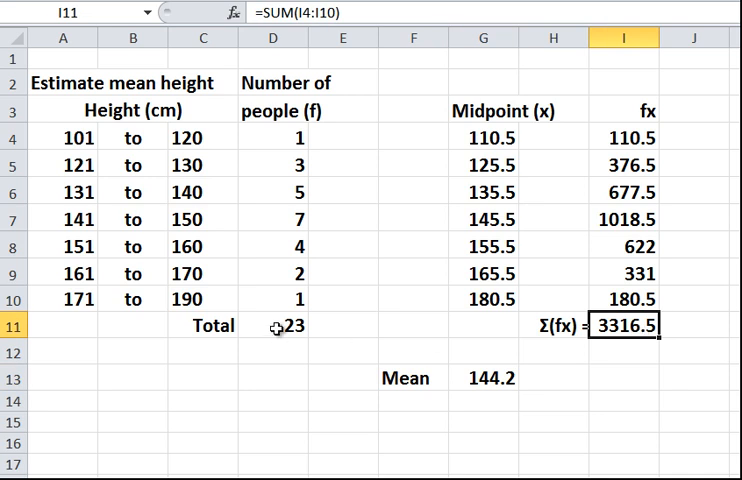
{"action": "left_click", "coordinate": [272, 324]}
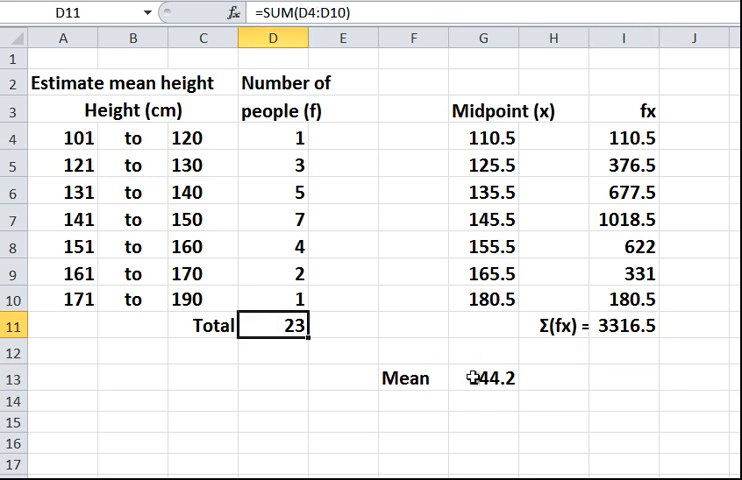
{"action": "left_click", "coordinate": [484, 376]}
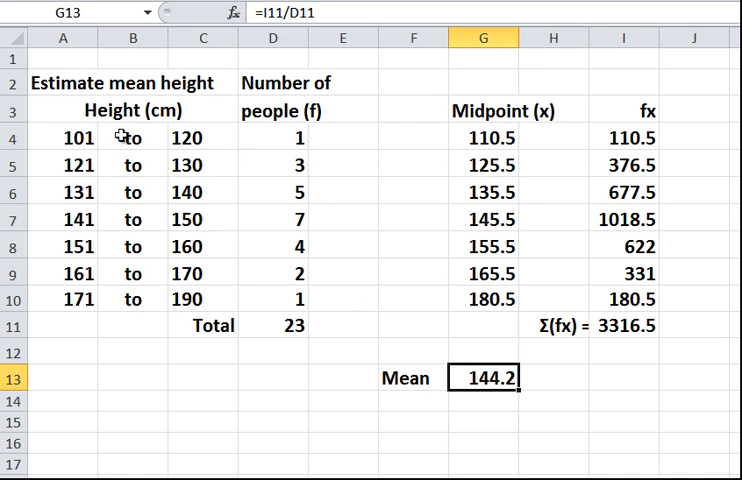
{"action": "mouse_move", "coordinate": [104, 216]}
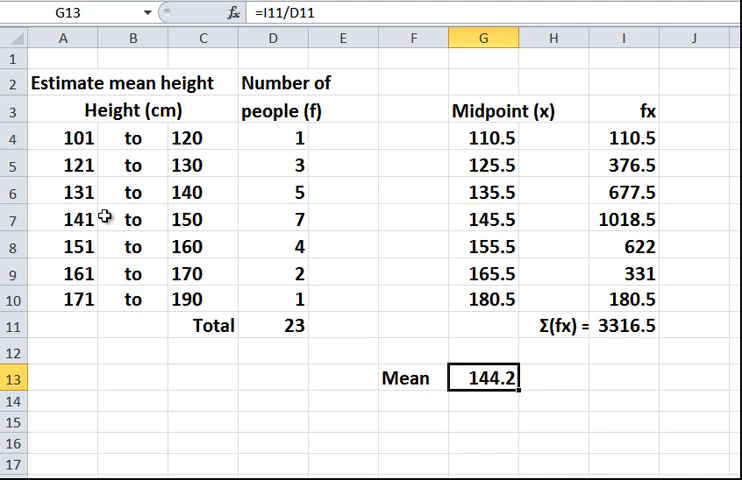
{"action": "mouse_move", "coordinate": [128, 220]}
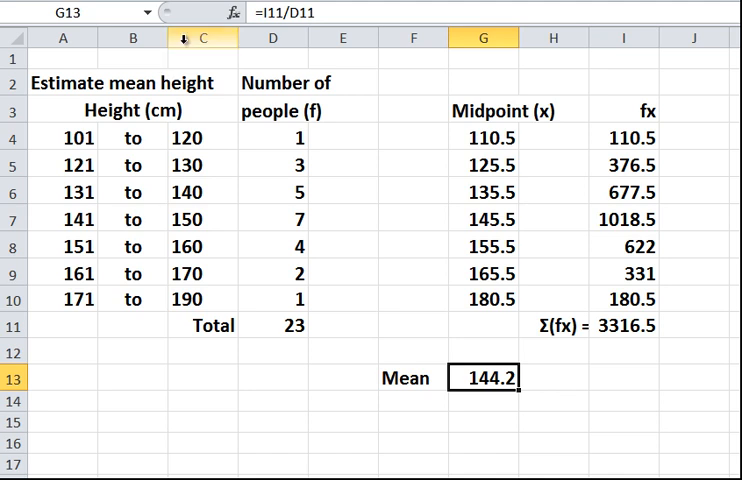
{"action": "mouse_move", "coordinate": [222, 12]}
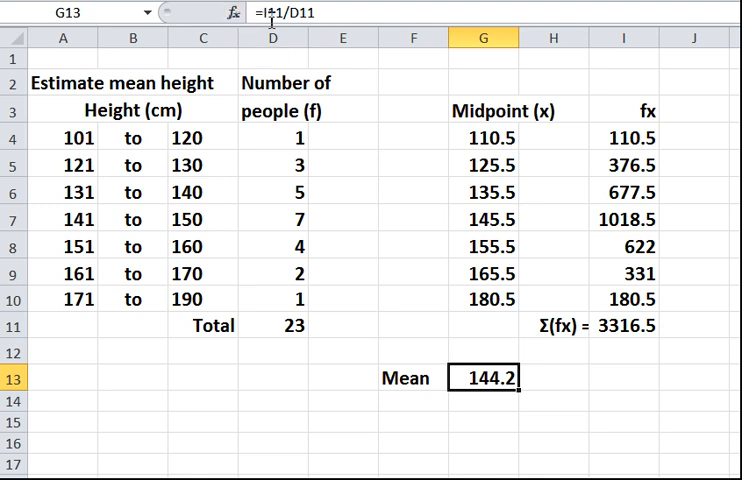
{"action": "mouse_move", "coordinate": [264, 14]}
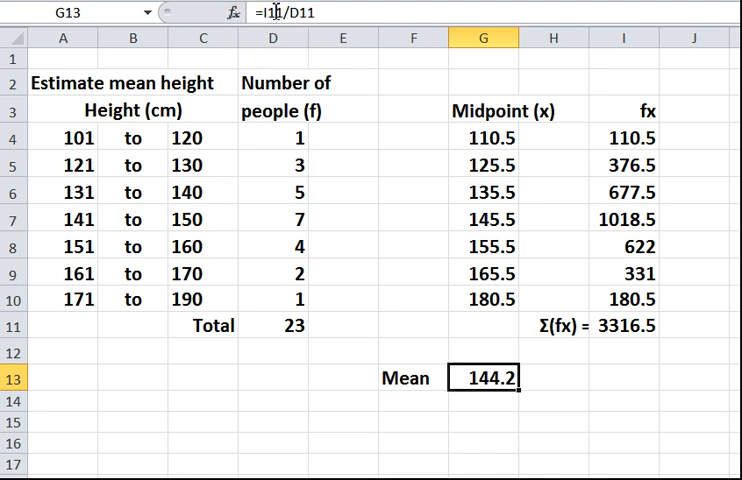
{"action": "mouse_move", "coordinate": [282, 18]}
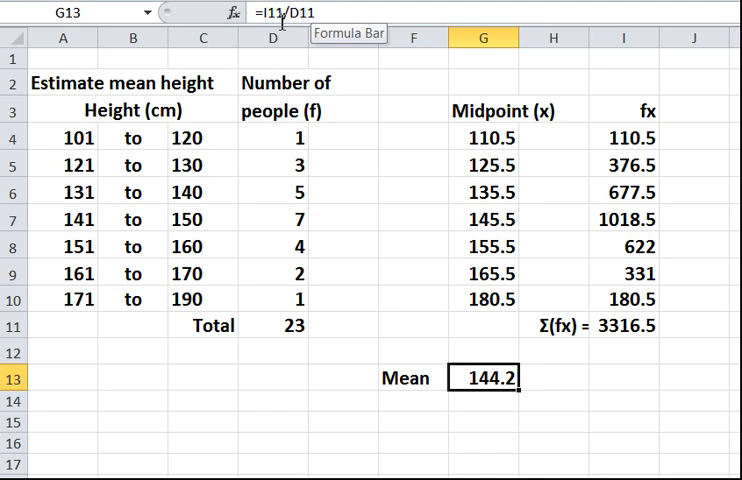
{"action": "mouse_move", "coordinate": [324, 28]}
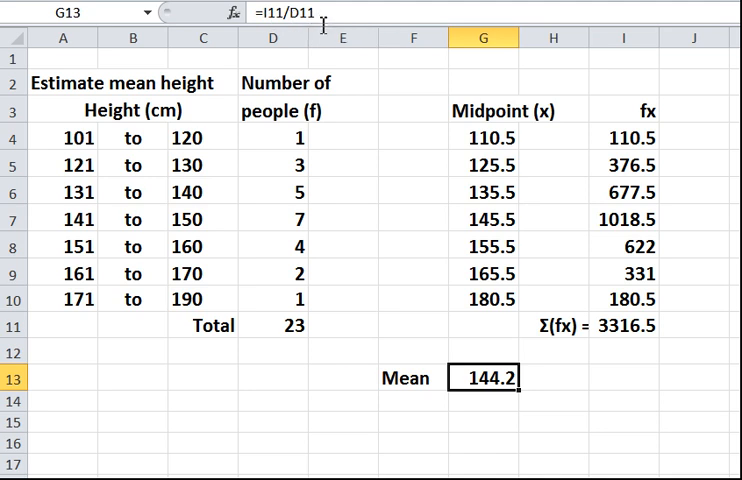
{"action": "mouse_move", "coordinate": [364, 352]}
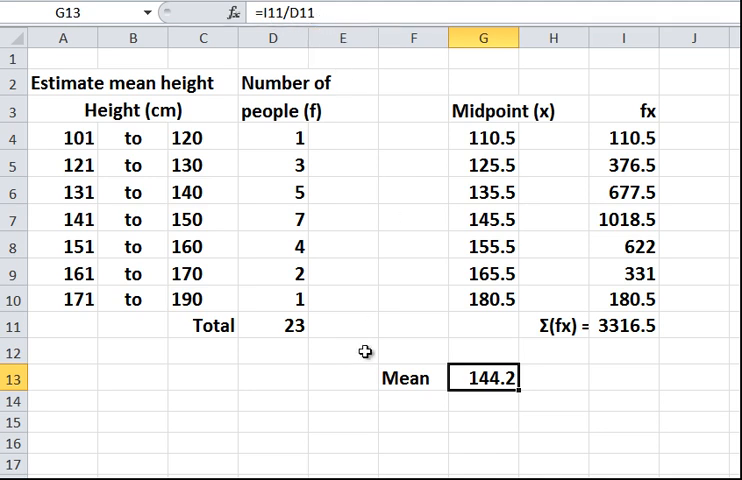
{"action": "mouse_move", "coordinate": [348, 364]}
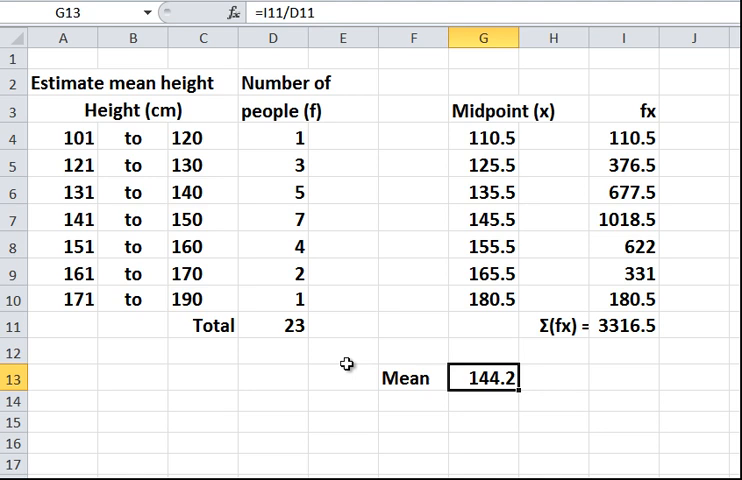